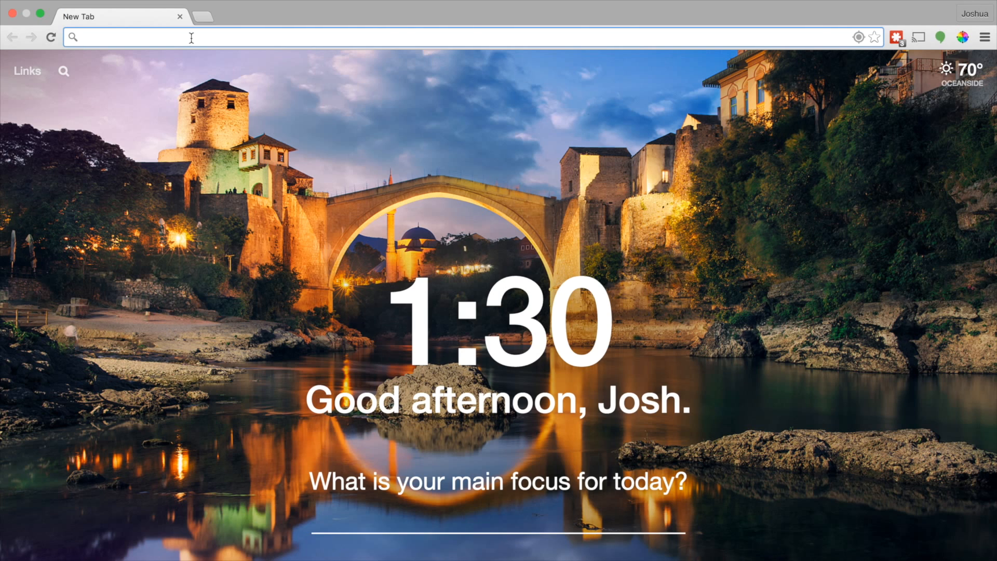
Navigate Chrome to weeburg.com/cpanel to reach the cPanel login page.
click(191, 38)
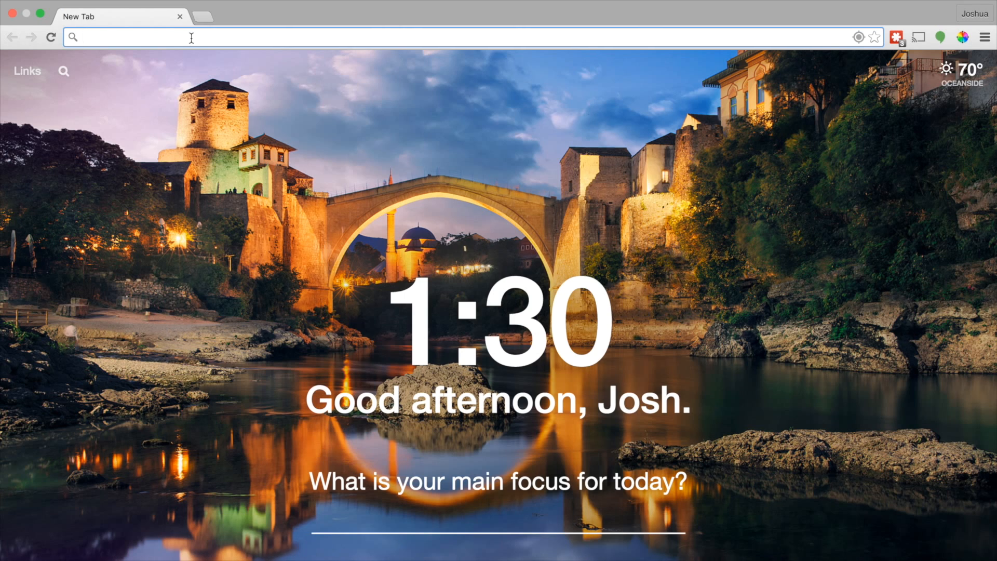
text(weeburg.com/)
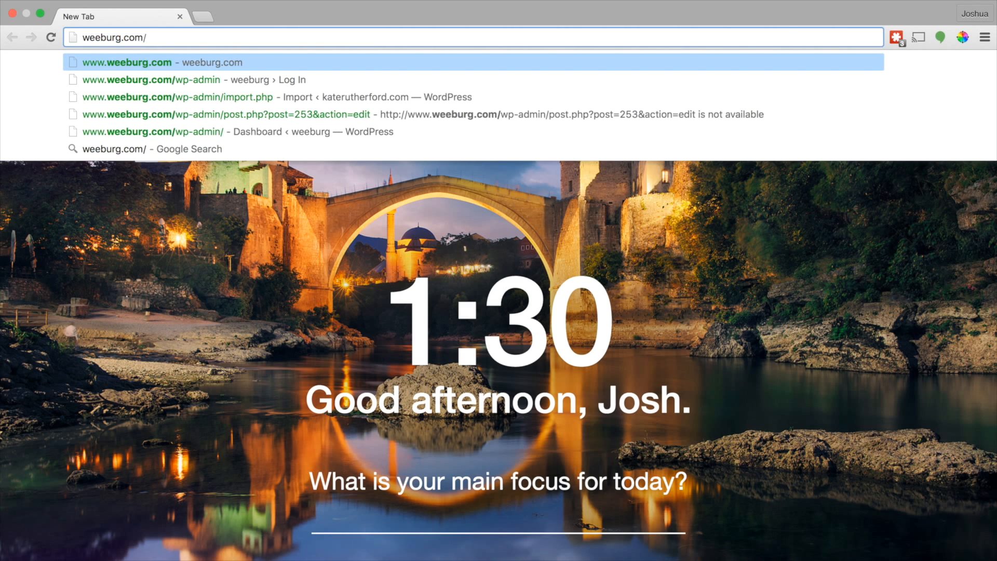
text(cpanel)
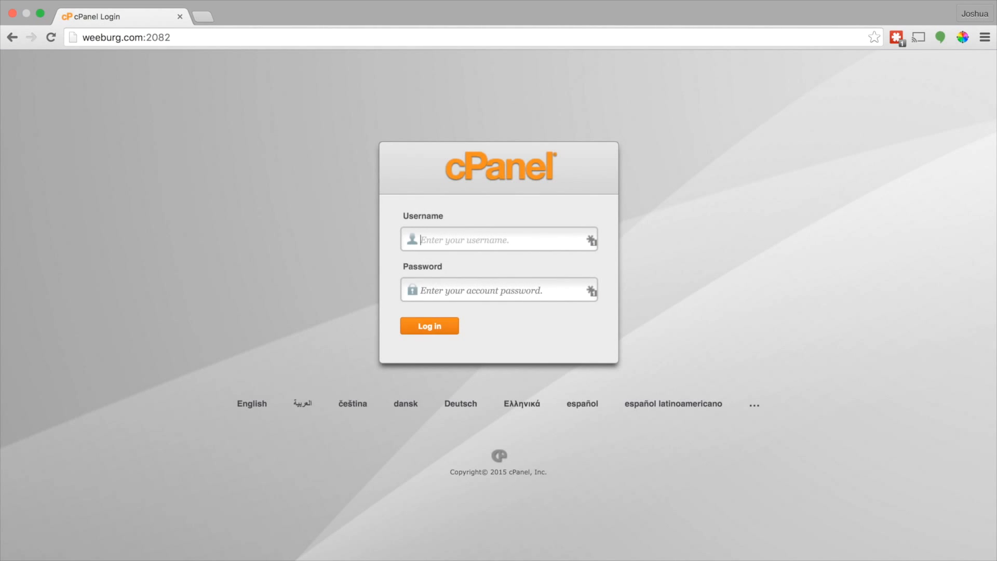
mouse_move(484, 257)
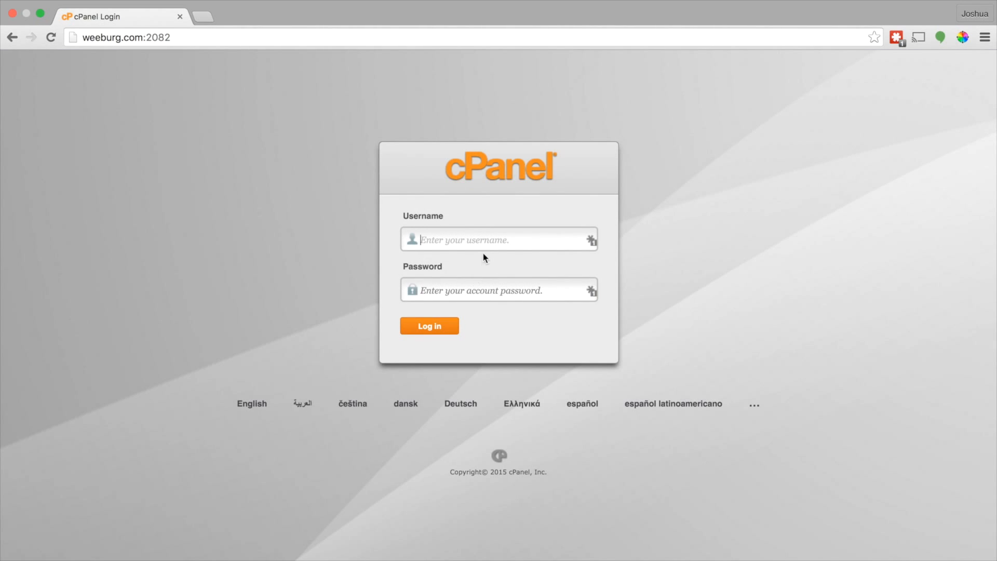
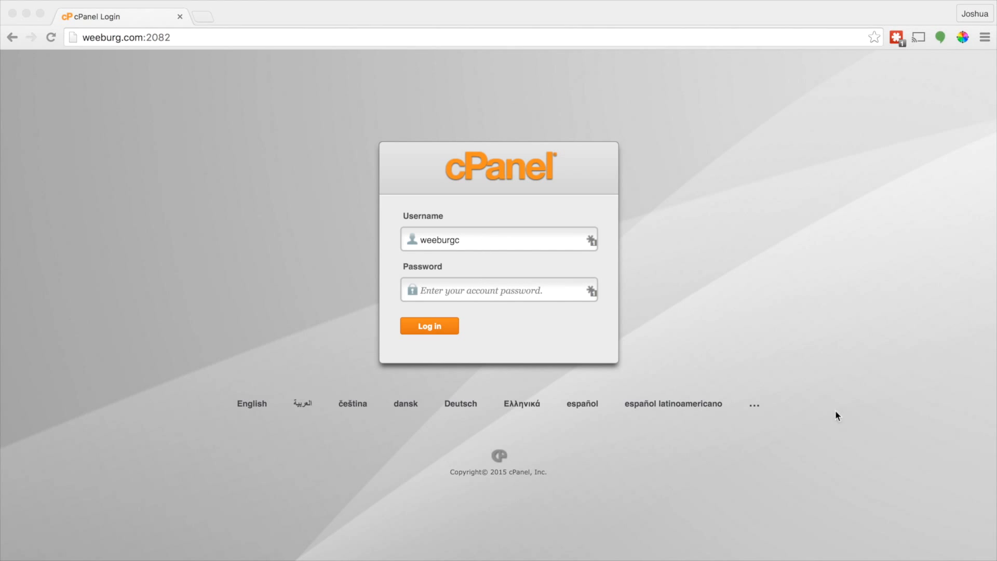
mouse_move(725, 519)
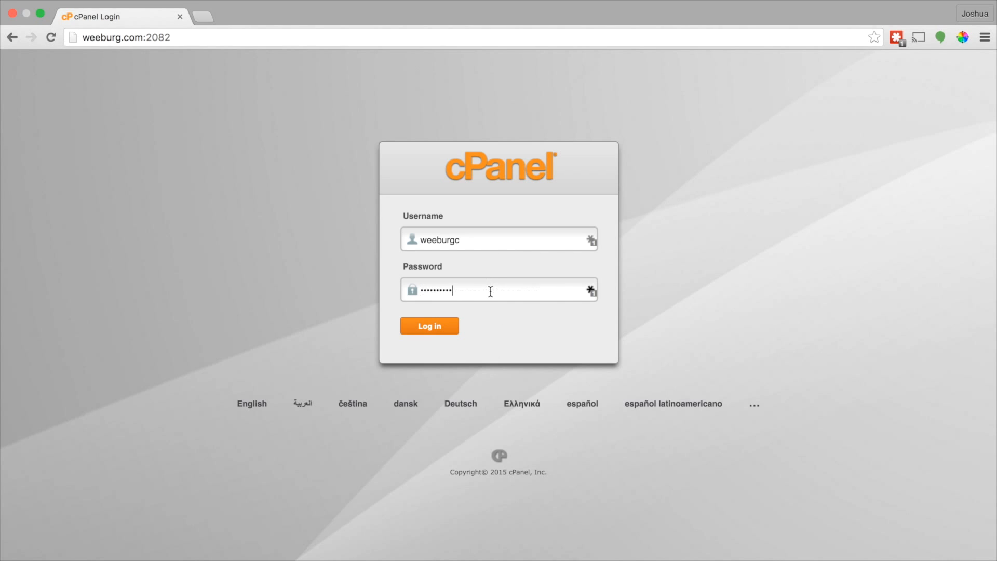
click(429, 325)
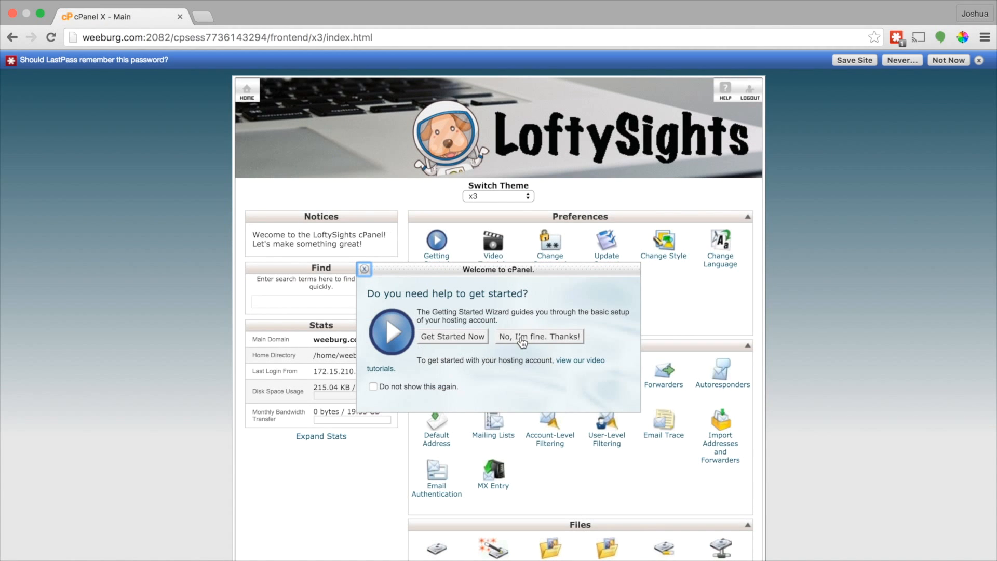
Dismiss the getting-started offer and launch QuickInstall from Software and Services.
click(539, 336)
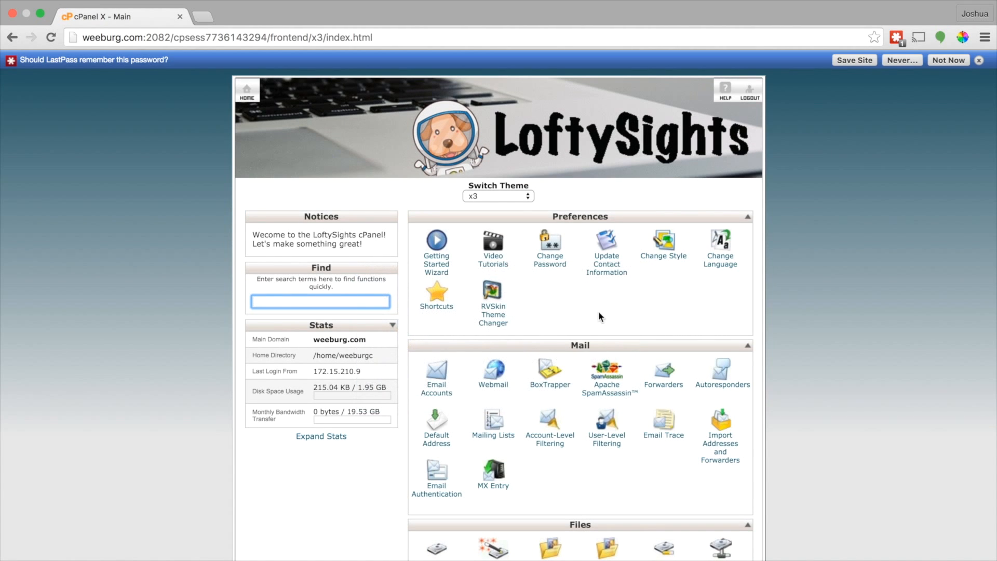
scroll(down, 3)
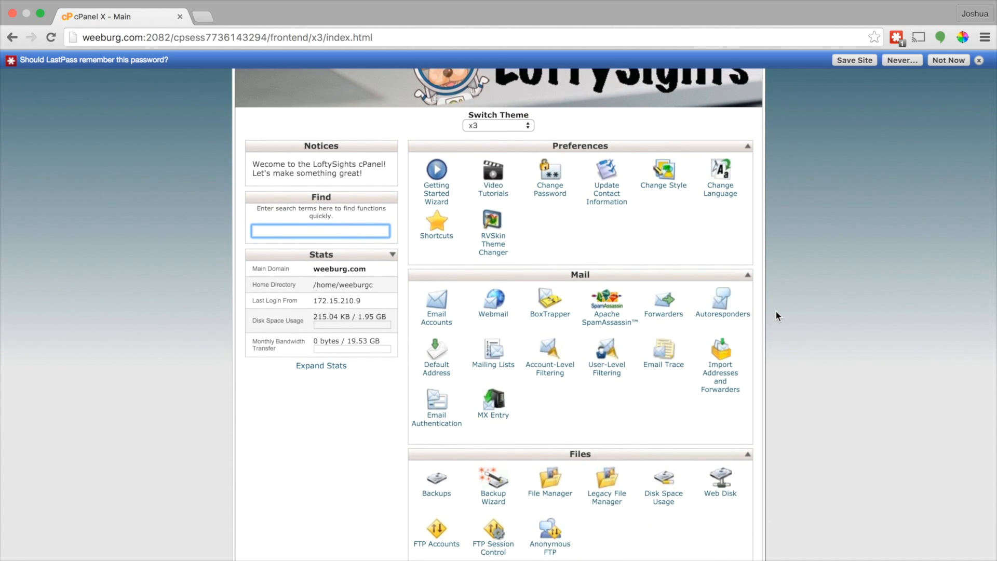
scroll(down, 3)
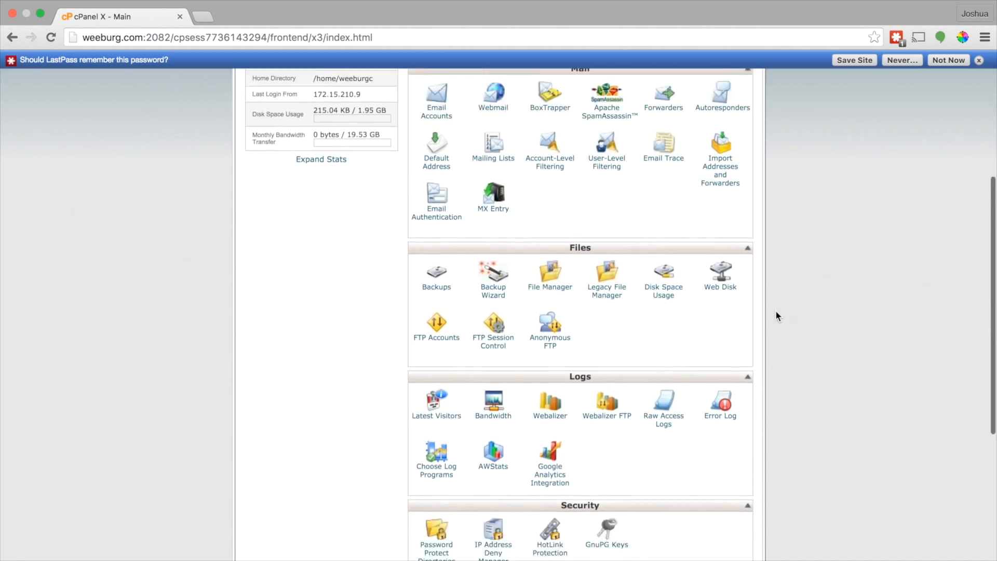
scroll(down, 3)
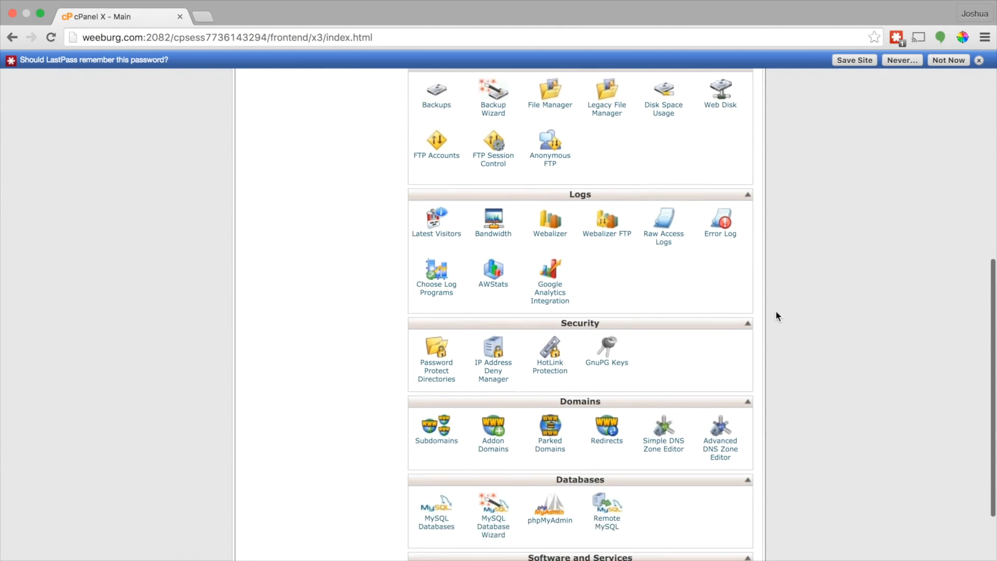
scroll(down, 3)
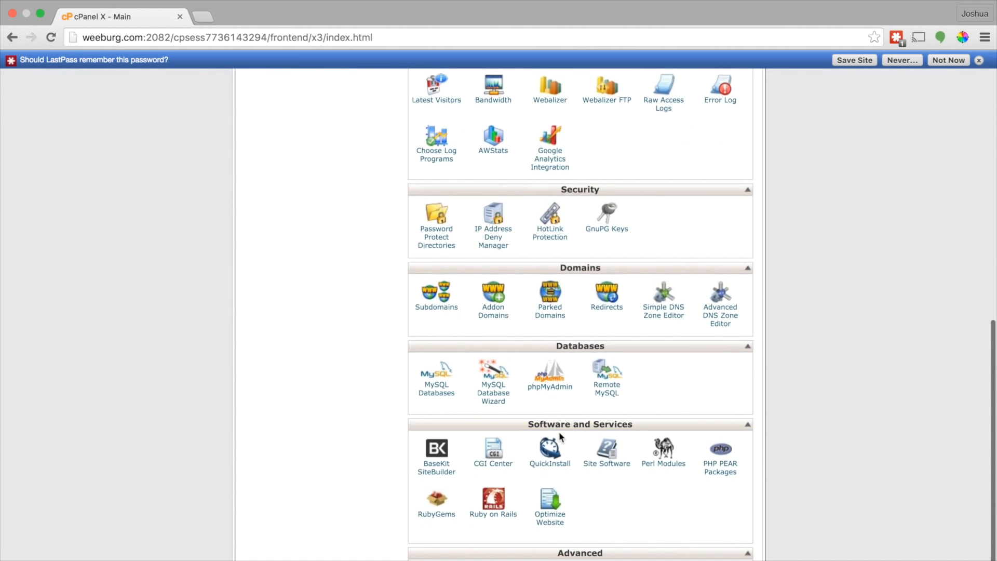
mouse_move(545, 486)
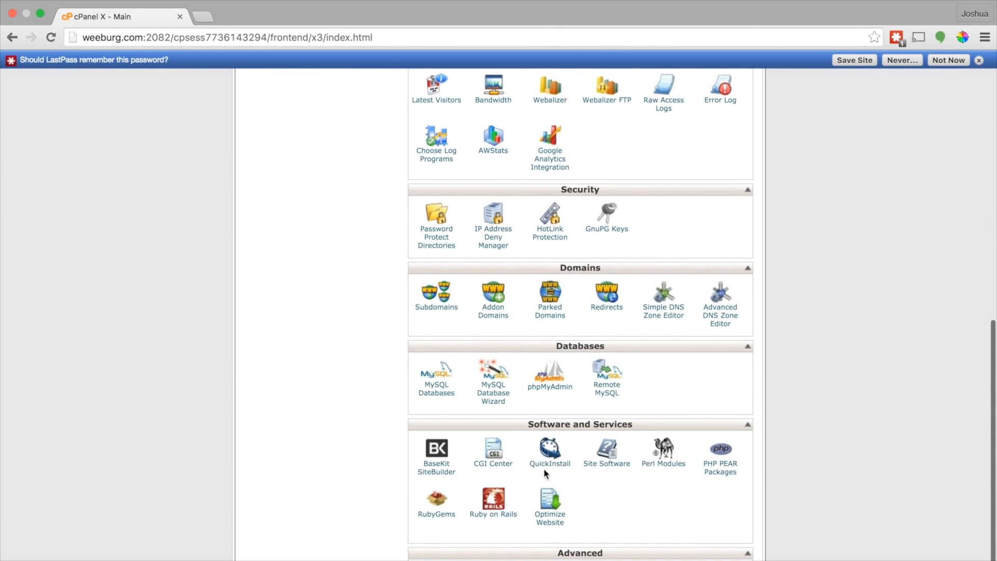
click(550, 448)
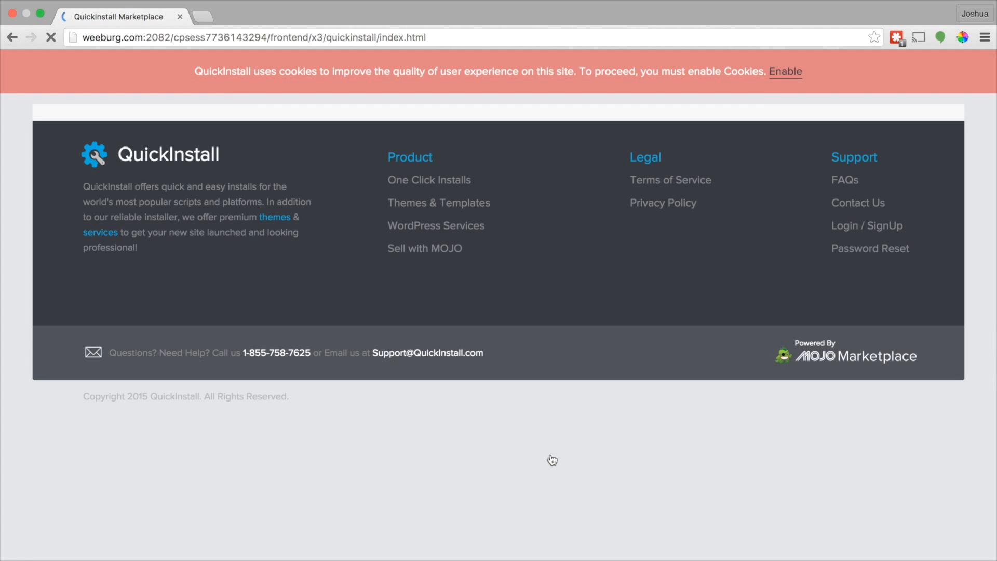
Go to QuickInstall's WordPress page, decline LastPass, and start the free WordPress install form.
click(785, 71)
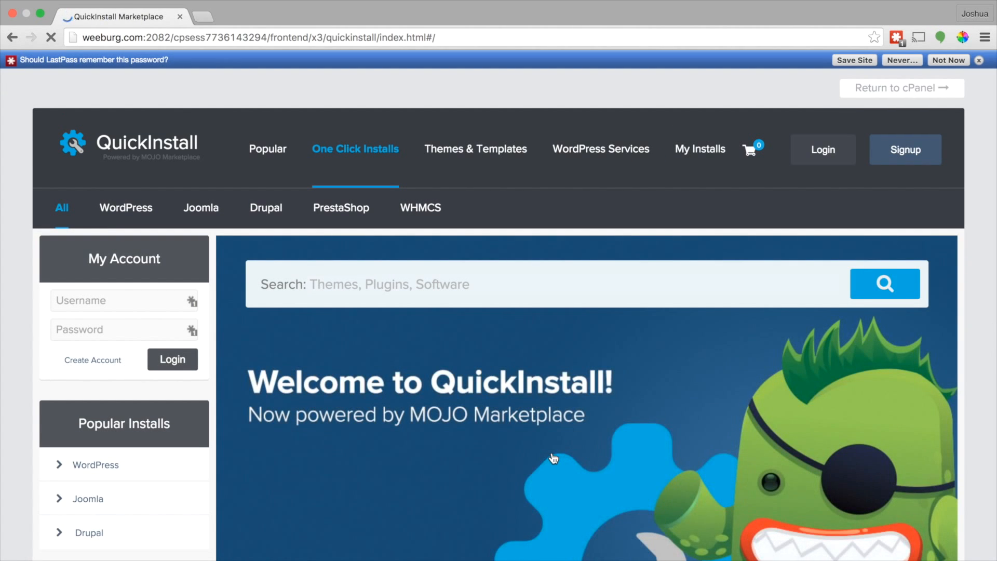
scroll(down, 3)
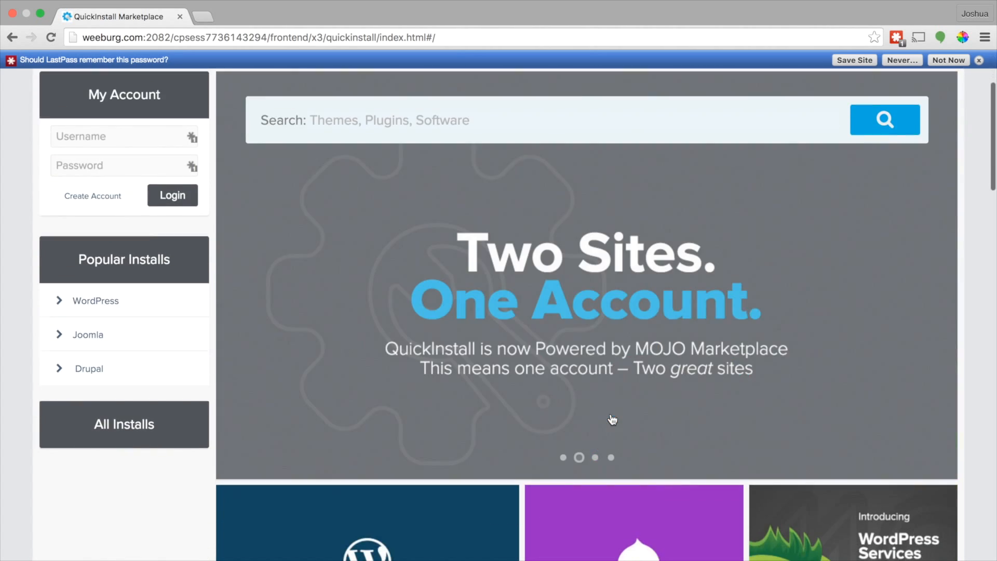
scroll(down, 3)
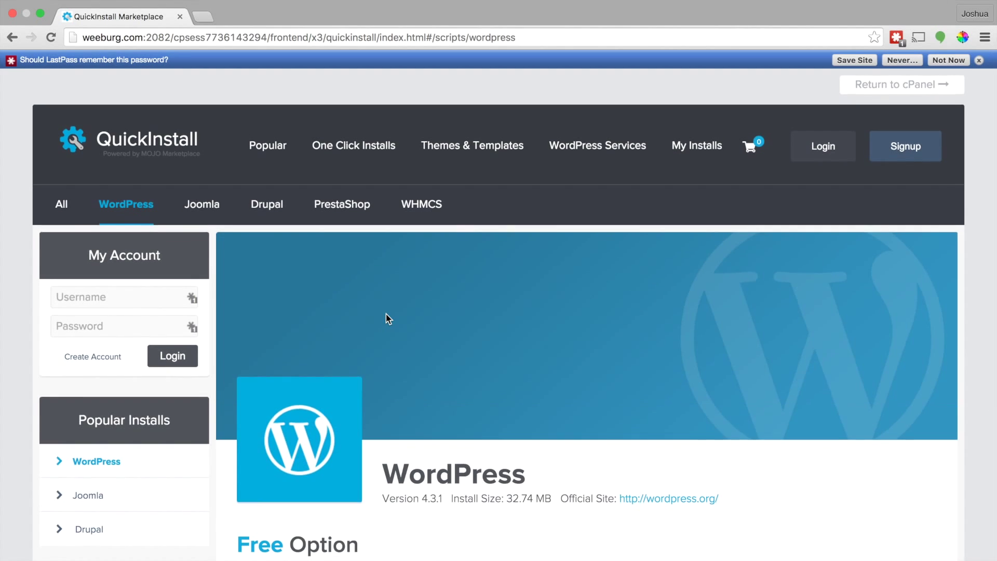
scroll(down, 3)
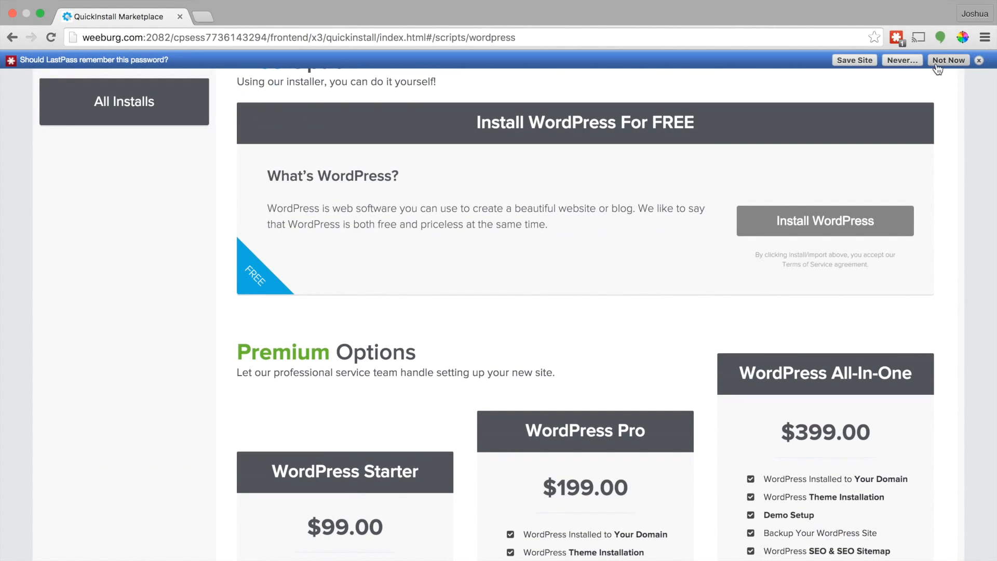
click(948, 60)
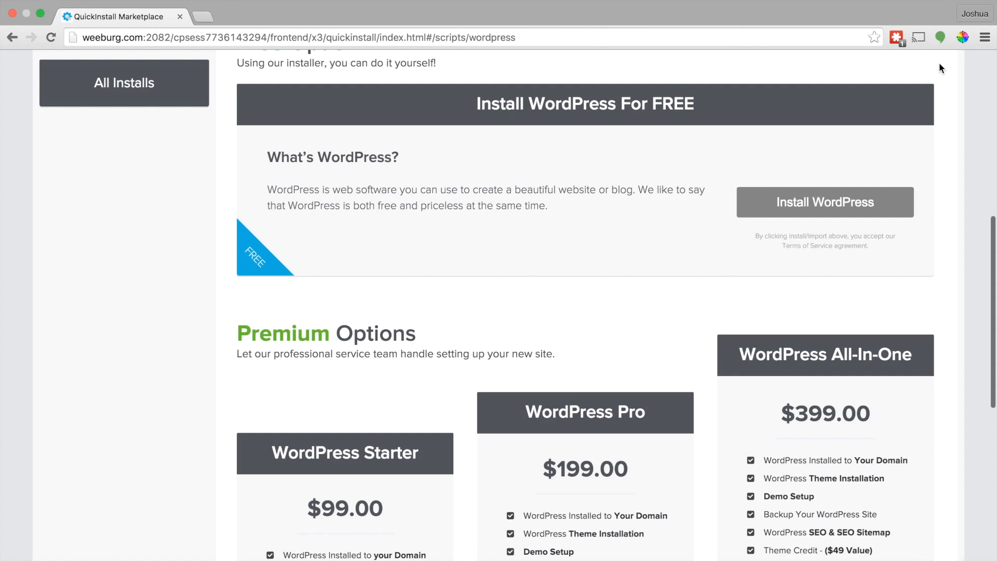
mouse_move(768, 201)
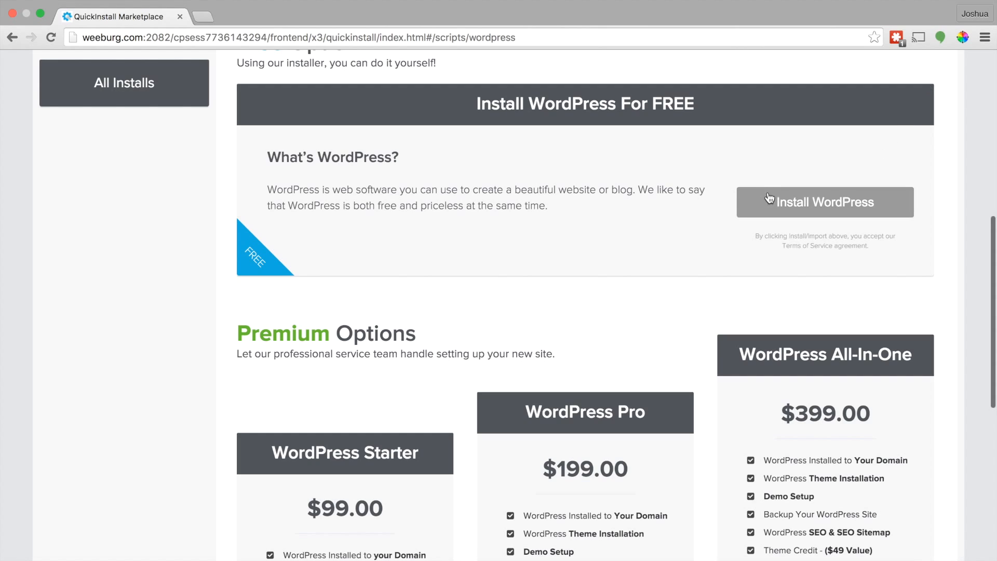
click(825, 202)
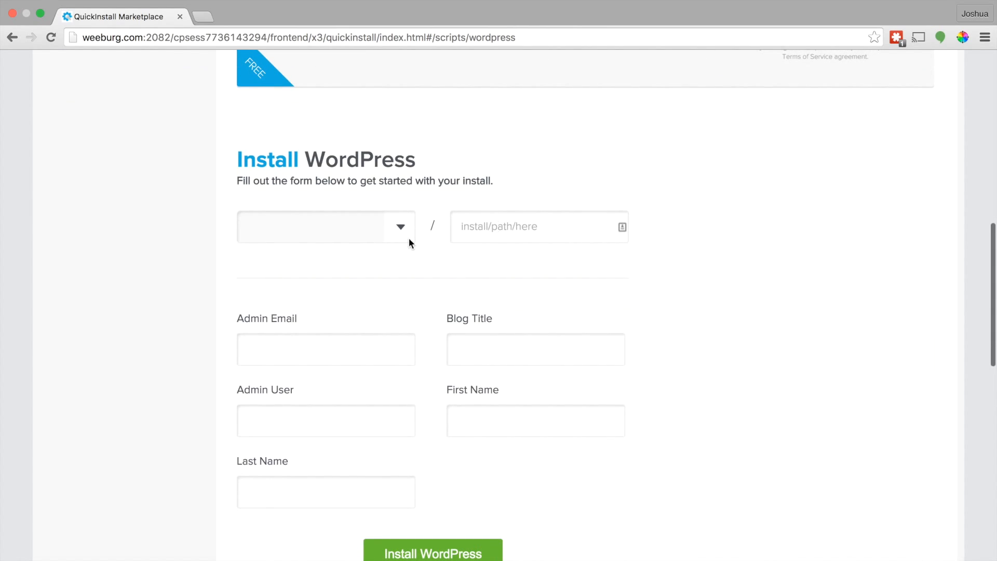
Choose weeburg.com as domain, enter the admin email and blog title Weeburg.
click(400, 226)
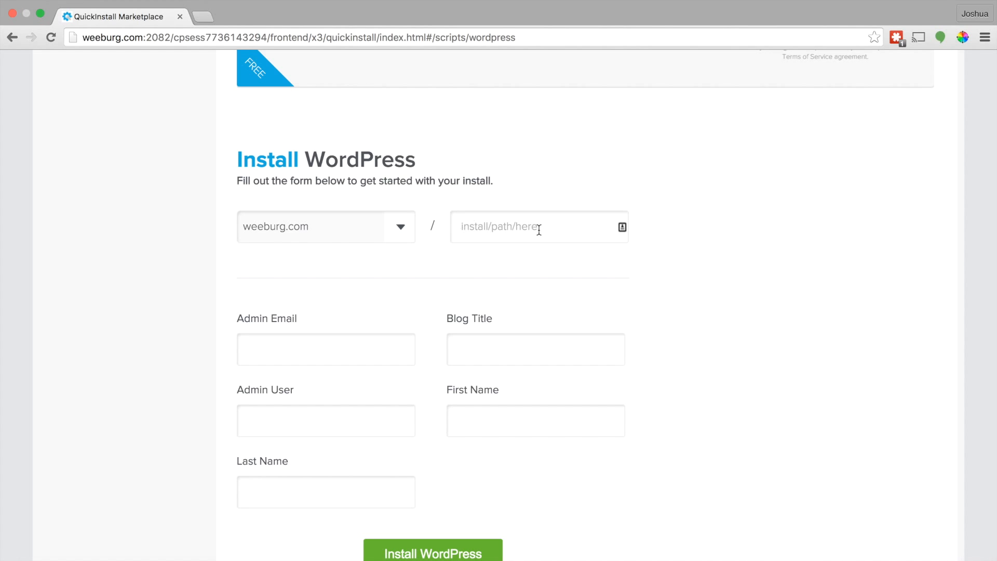
mouse_move(370, 328)
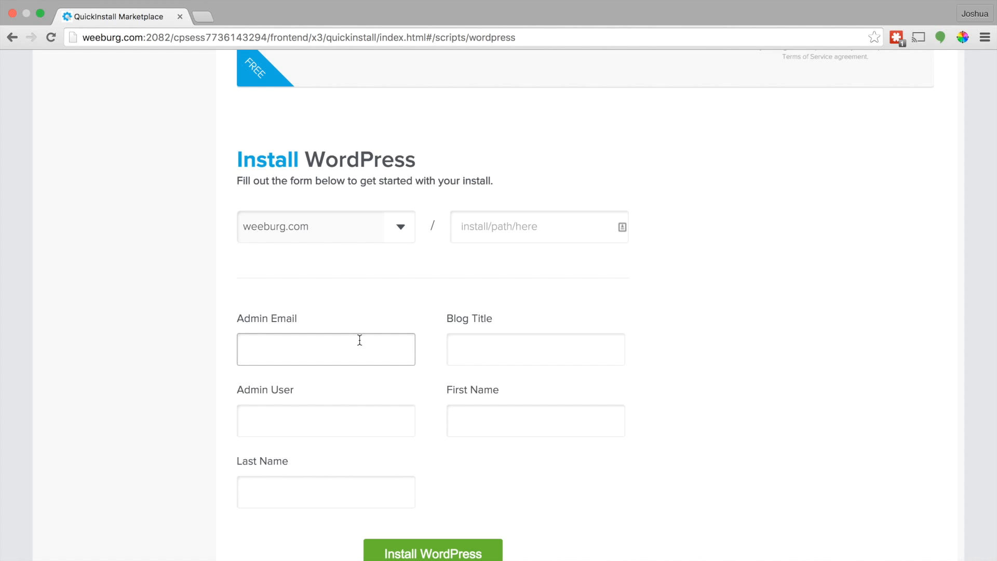
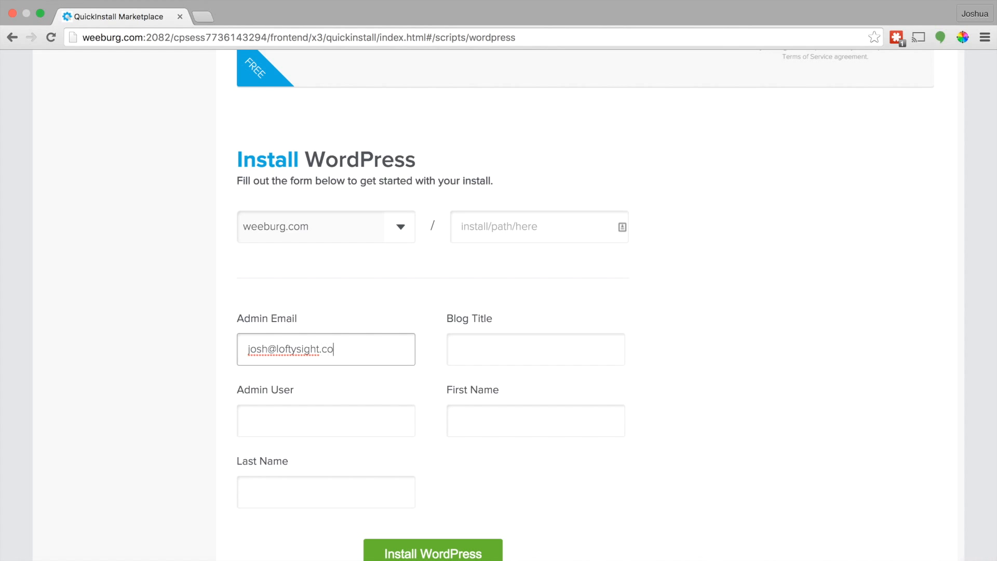
click(536, 349)
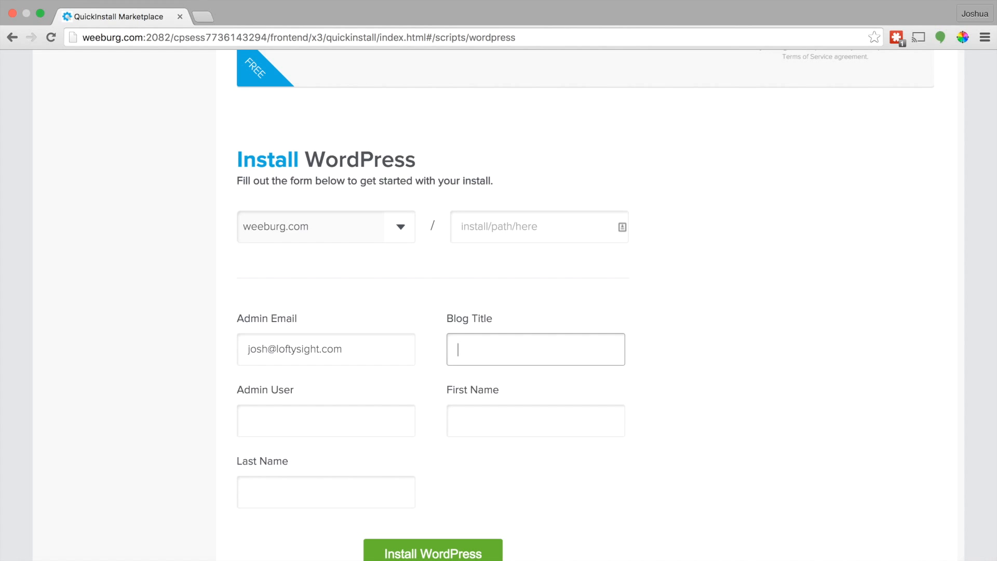
text(Weeburg)
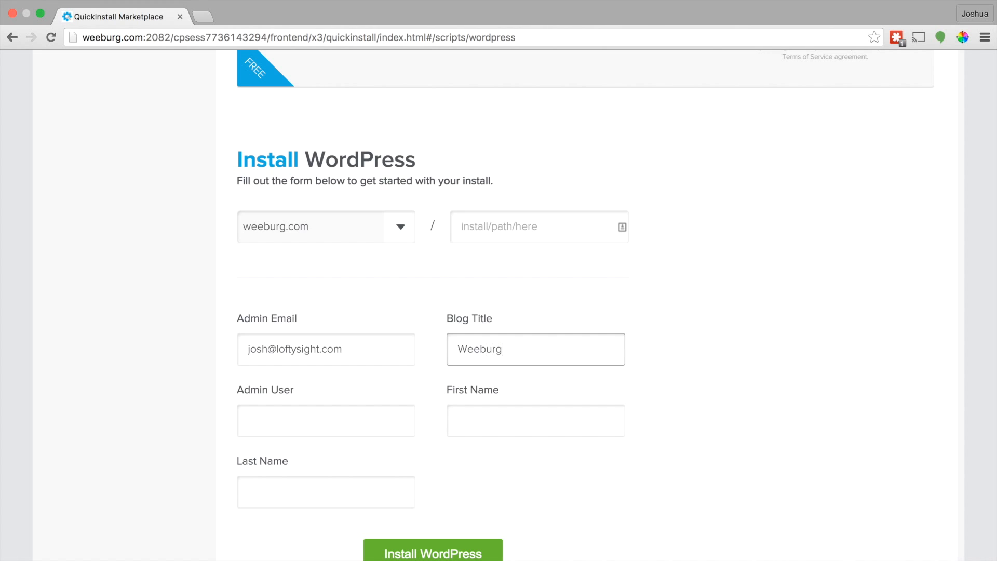
Enter admin user jwieberg, last name Wieberg, and submit Install WordPress.
click(340, 420)
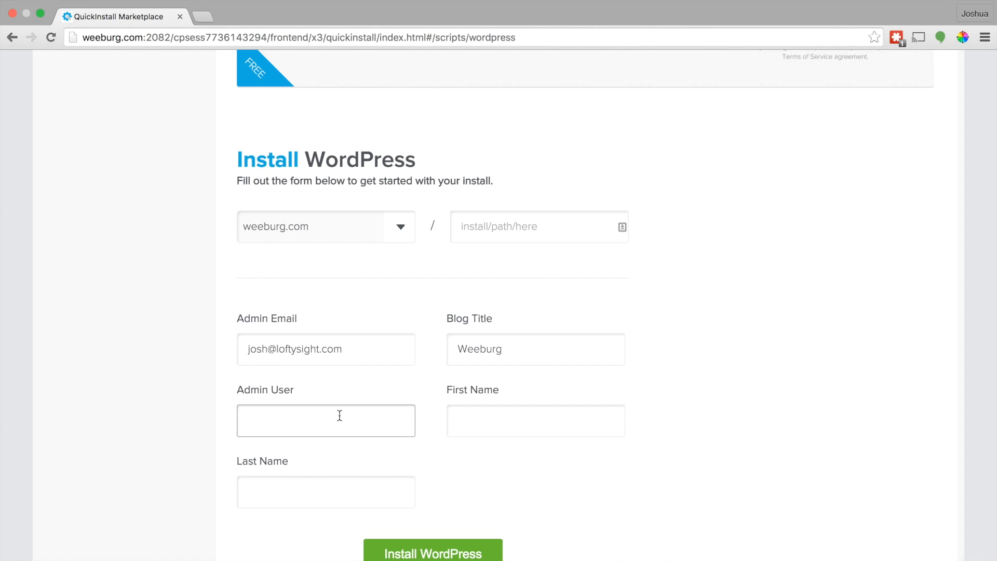
text(jwieberg)
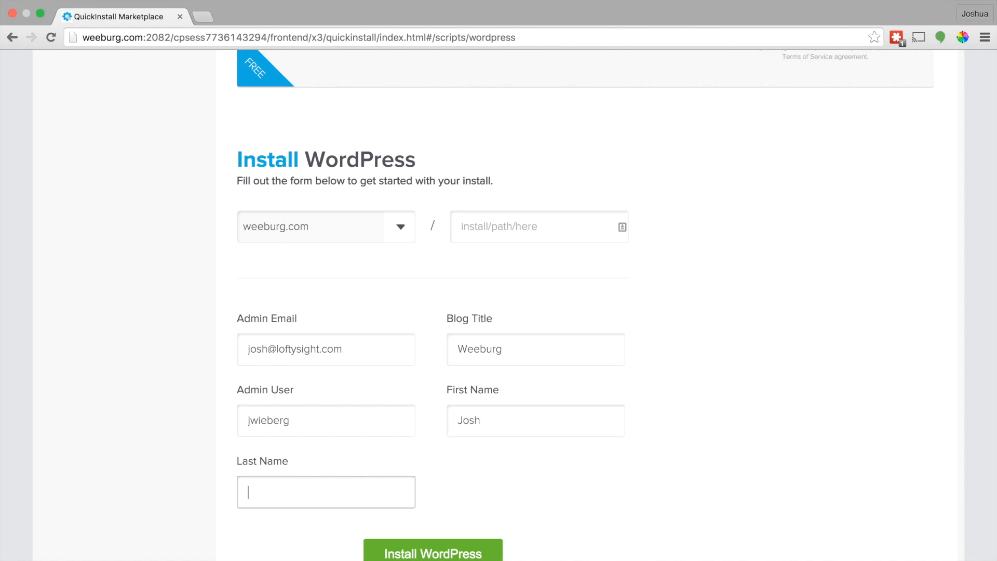
text(Wieberg)
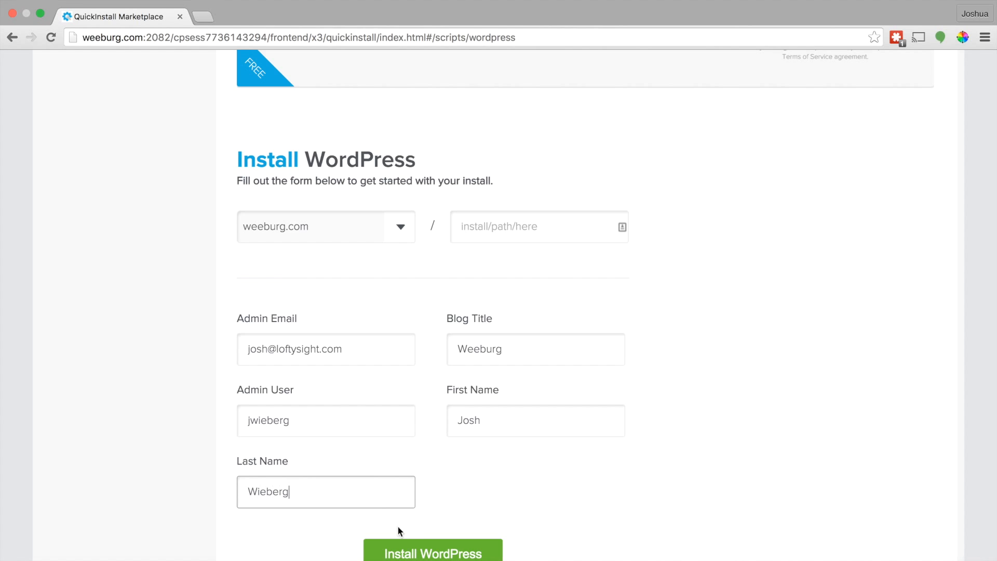
click(435, 553)
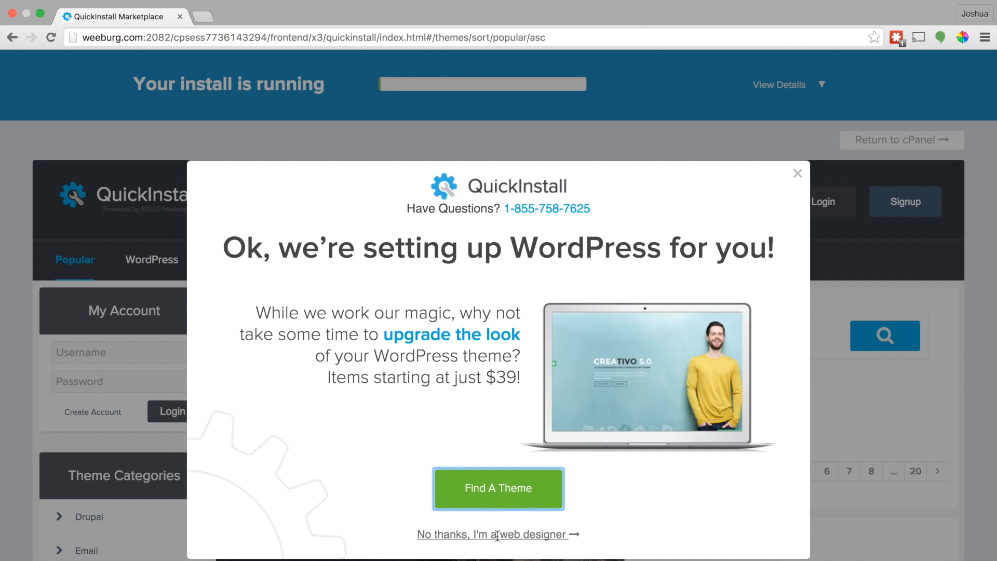
Decline the theme offer and view the completed install's login credentials.
click(493, 533)
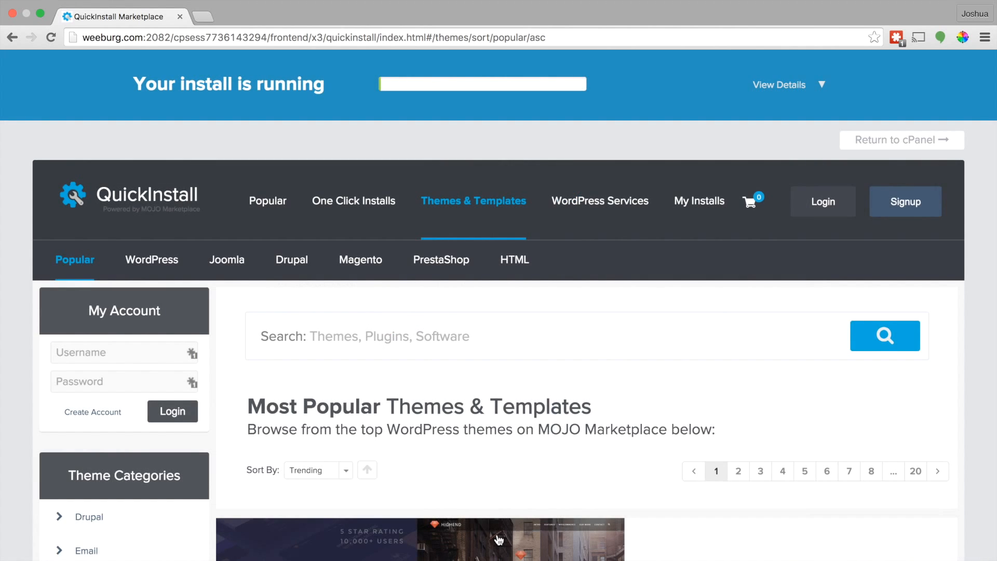
mouse_move(530, 115)
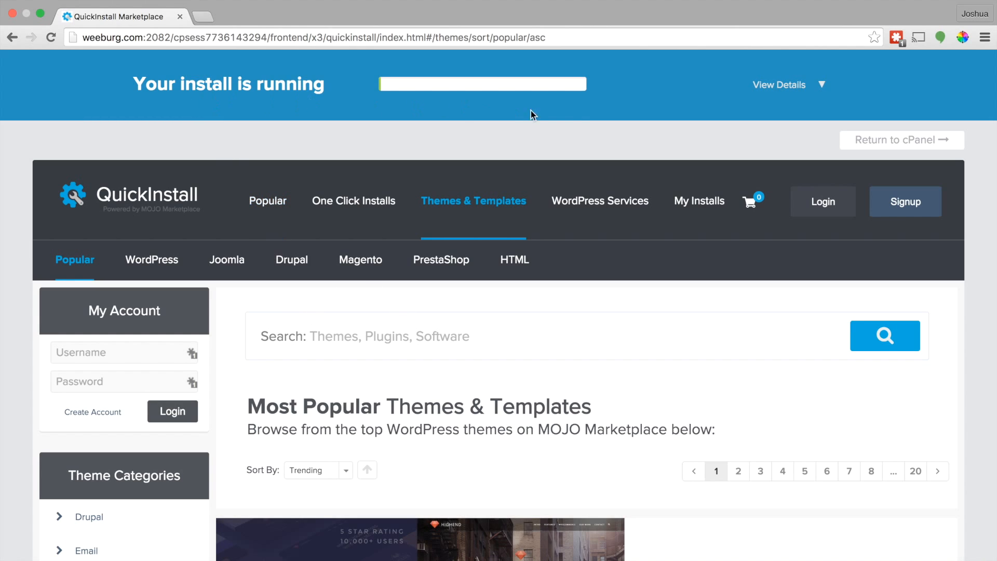
mouse_move(767, 114)
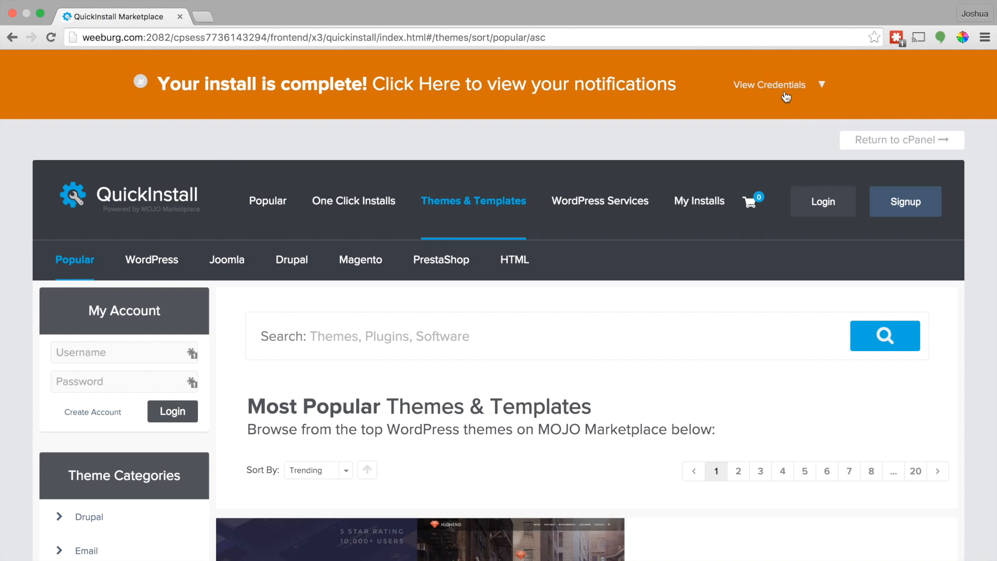
click(779, 88)
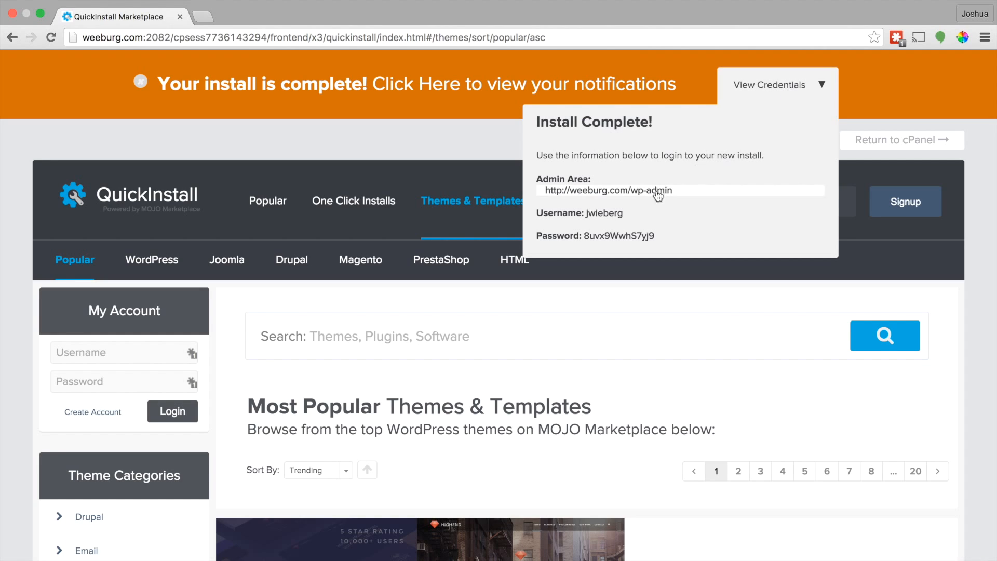
Open wp-admin in a new tab, copy the install credentials into the login form and submit.
right_click(602, 213)
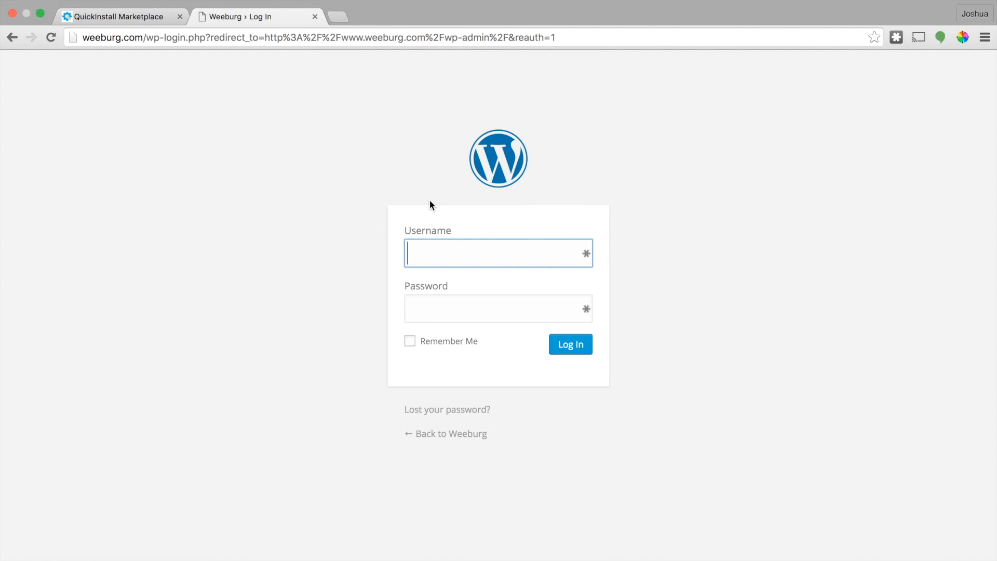
click(120, 16)
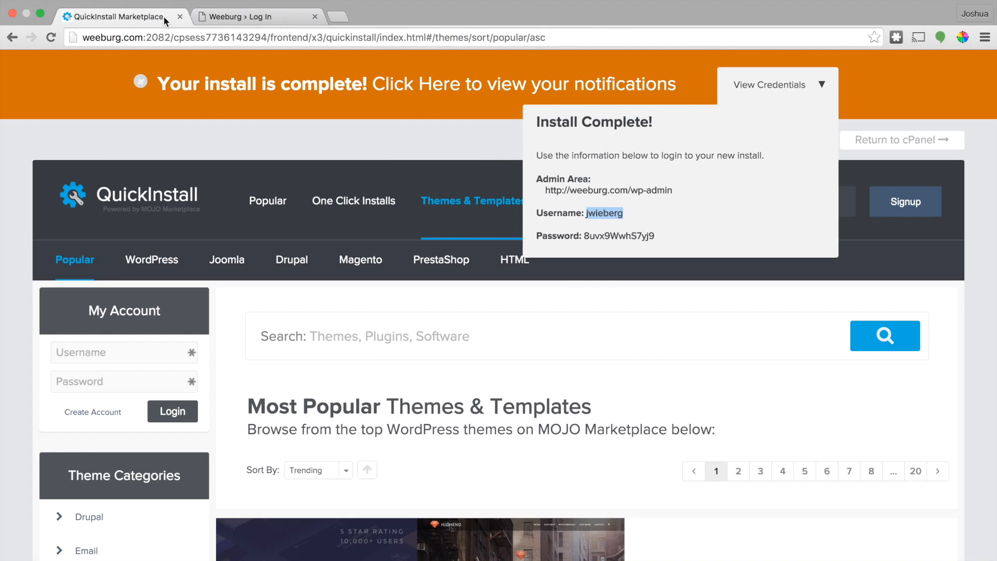
right_click(614, 236)
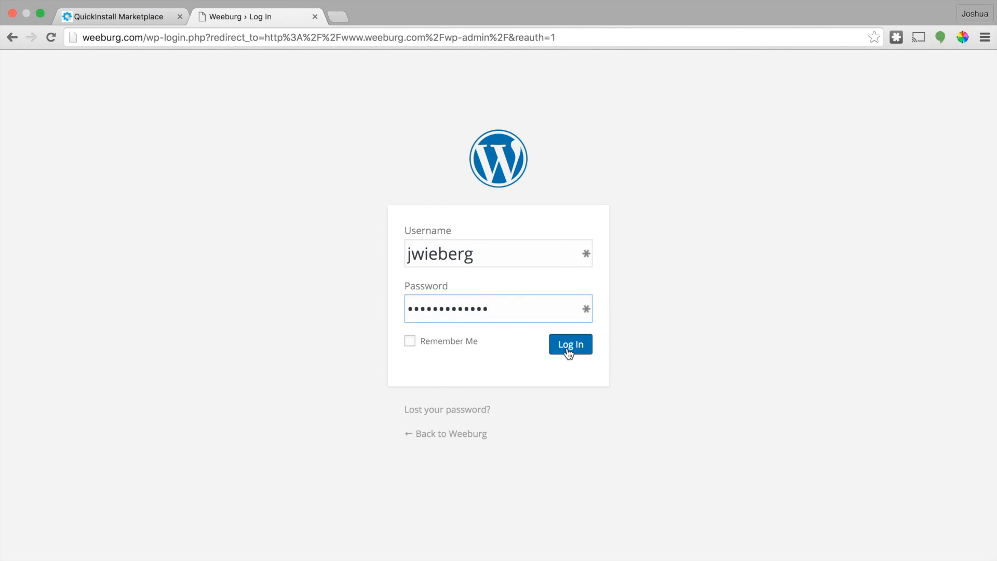
click(570, 344)
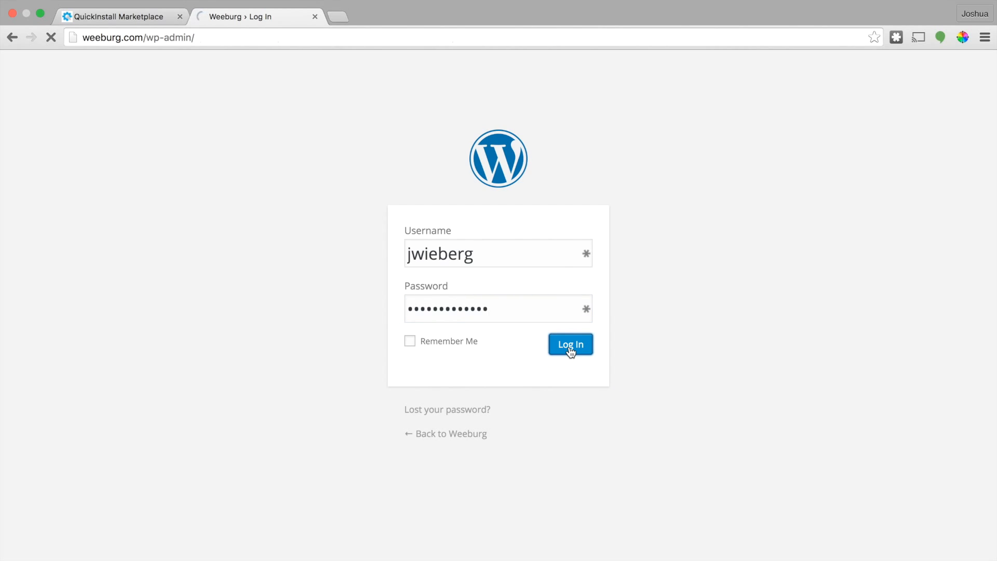
Land on the Weeburg WordPress Dashboard signed in as the new admin.
click(570, 344)
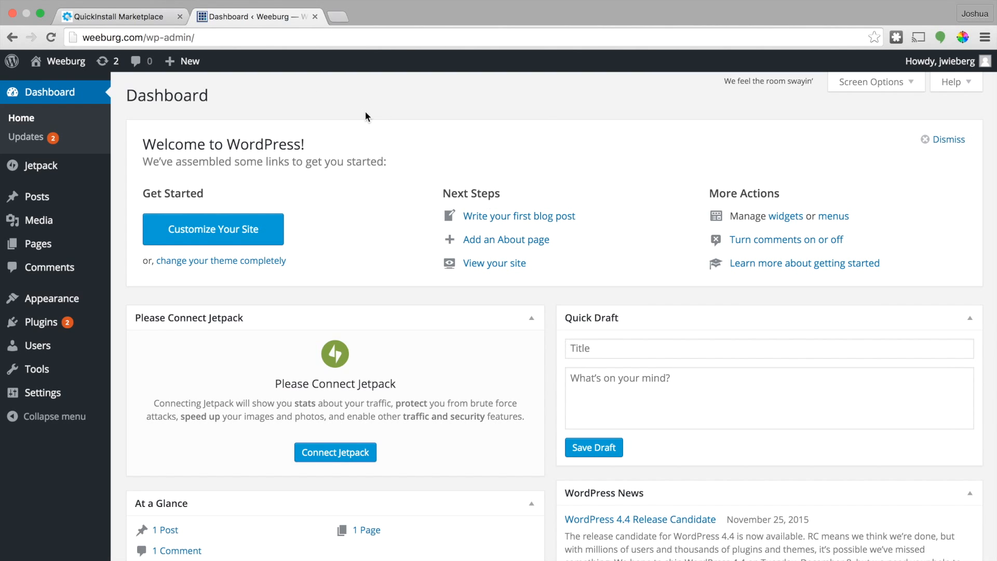
mouse_move(155, 167)
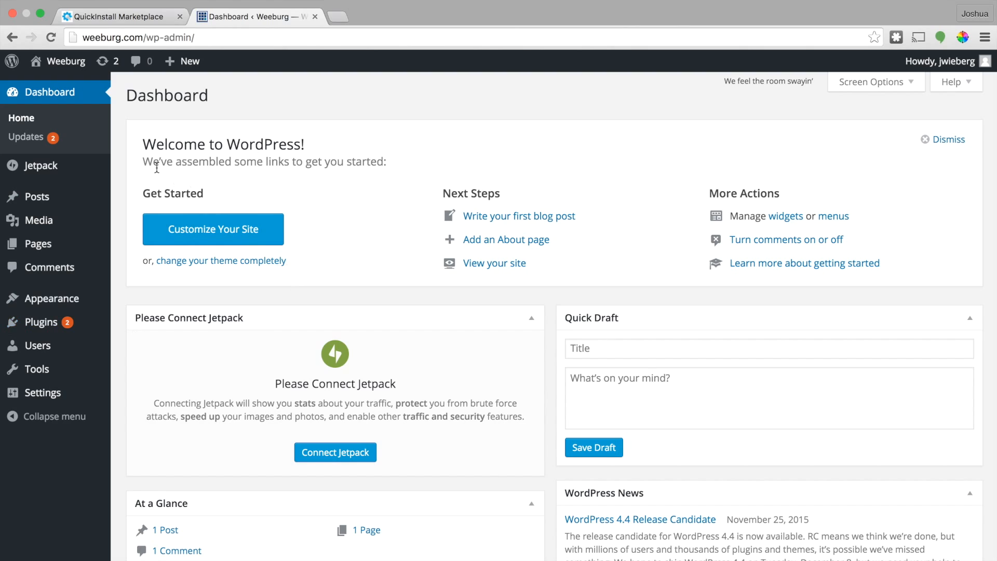
mouse_move(60, 60)
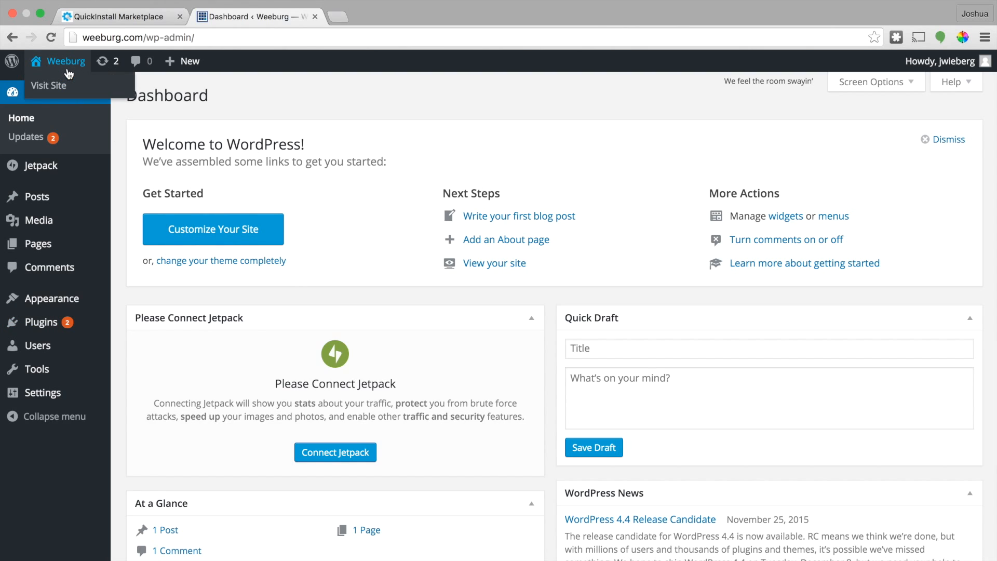
mouse_move(64, 82)
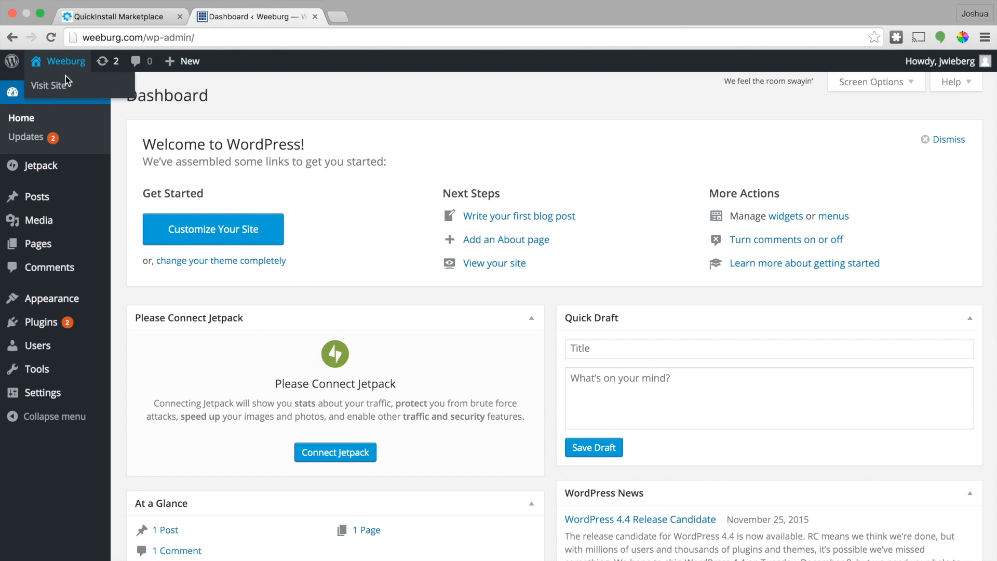
mouse_move(69, 67)
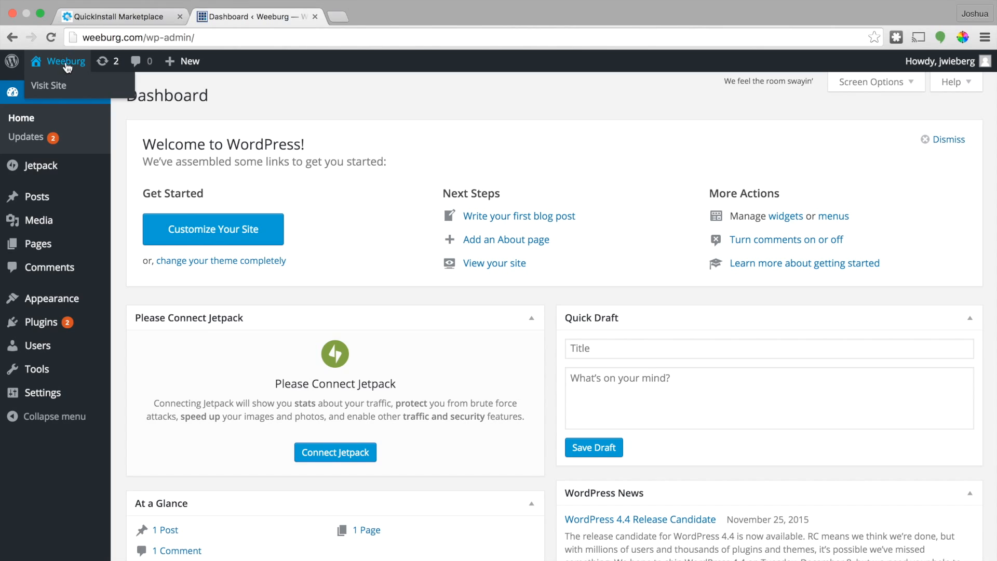
mouse_move(50, 90)
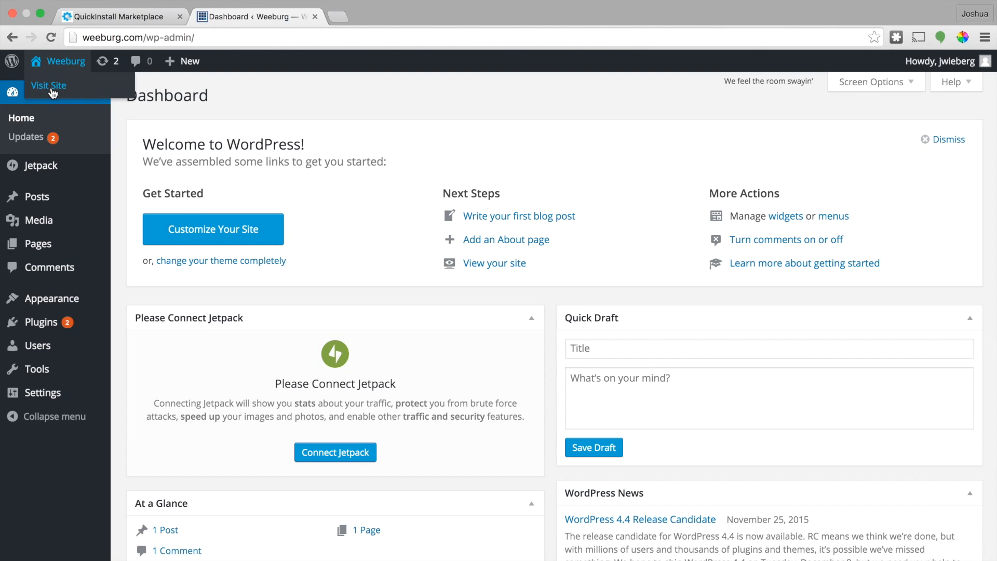
Visit the live weeburg.com site showing the placeholder page, then return to QuickInstall.
click(47, 85)
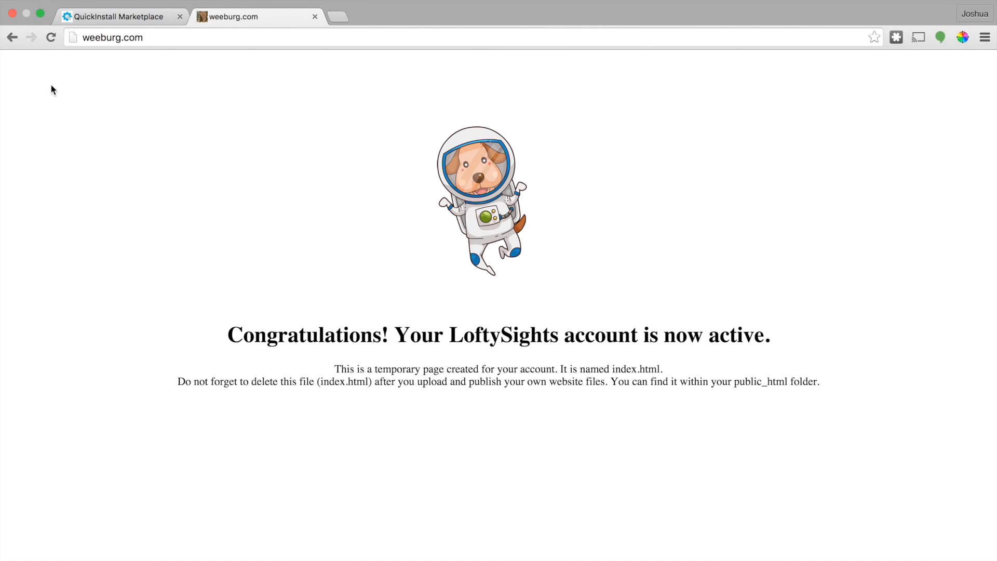
mouse_move(121, 58)
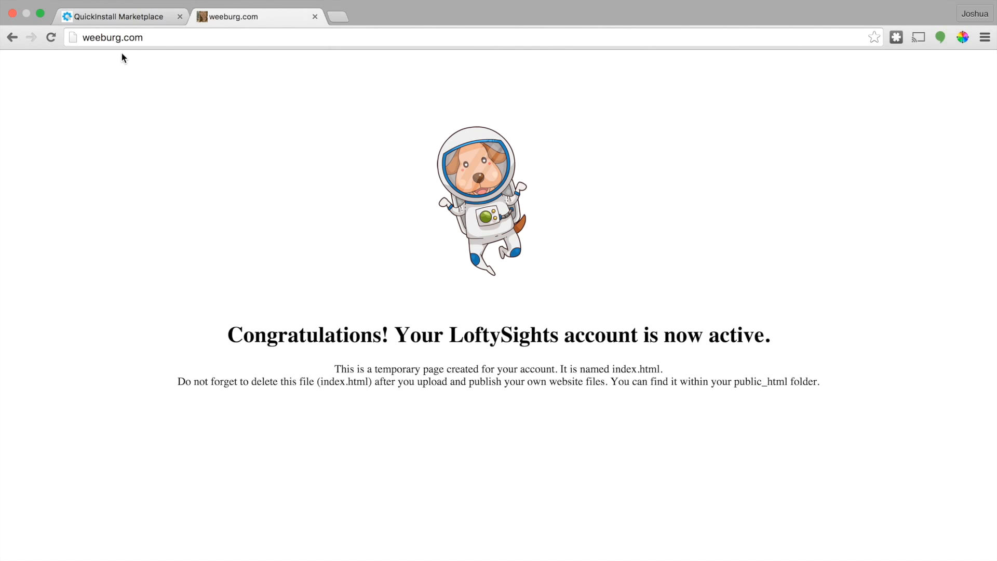
click(122, 16)
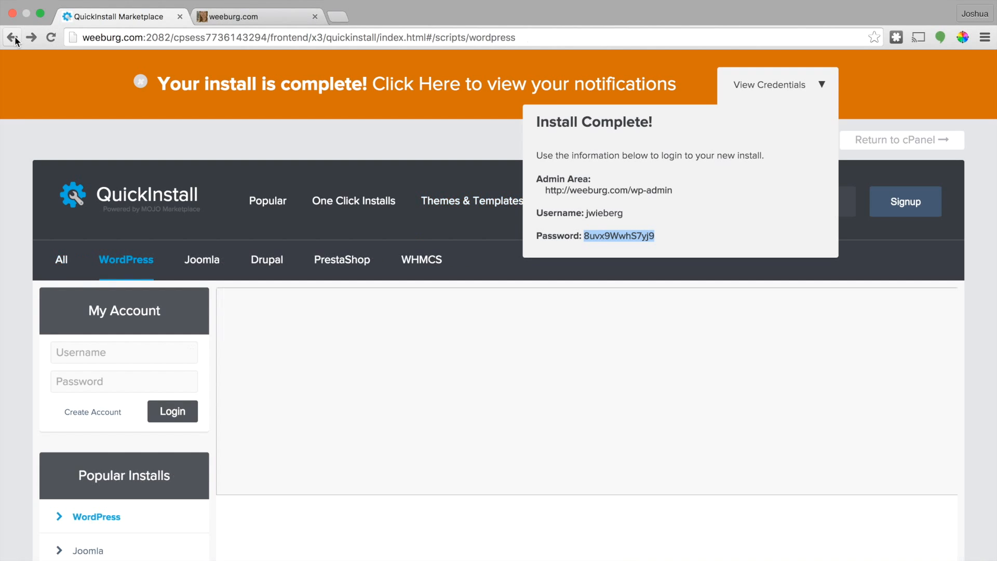
Return to cPanel home and open File Manager on the public_html web root.
click(11, 37)
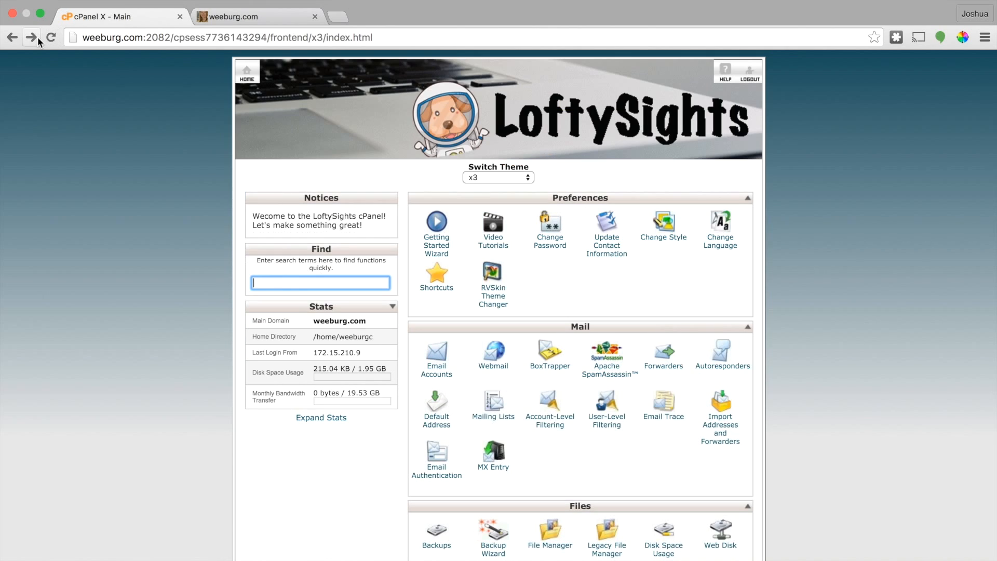
scroll(down, 3)
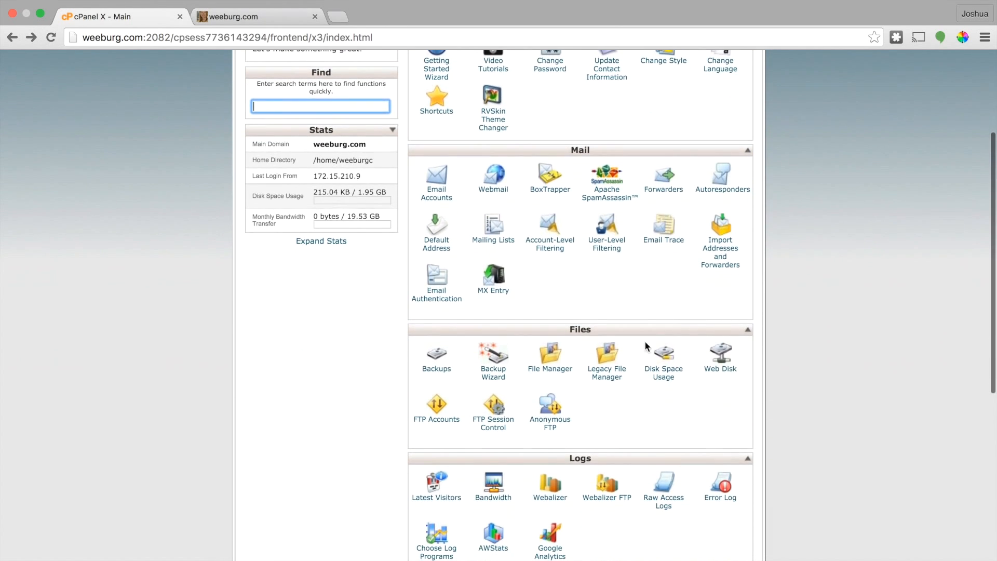
mouse_move(554, 370)
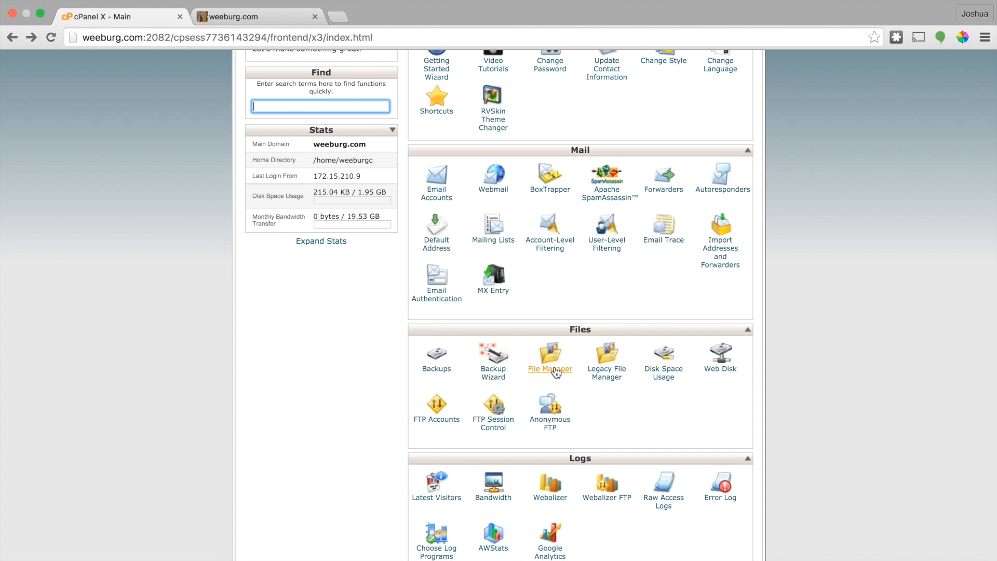
click(550, 353)
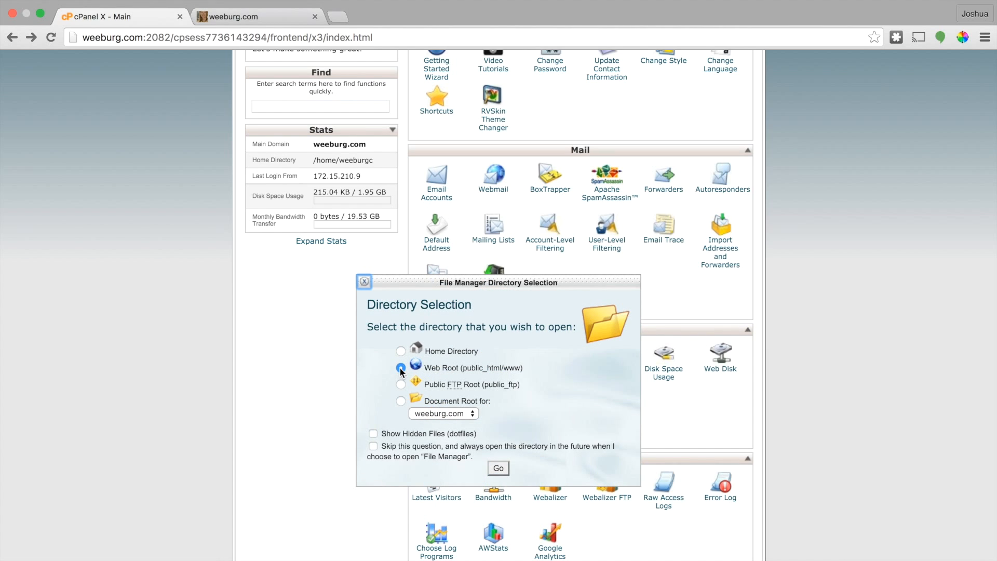
click(498, 468)
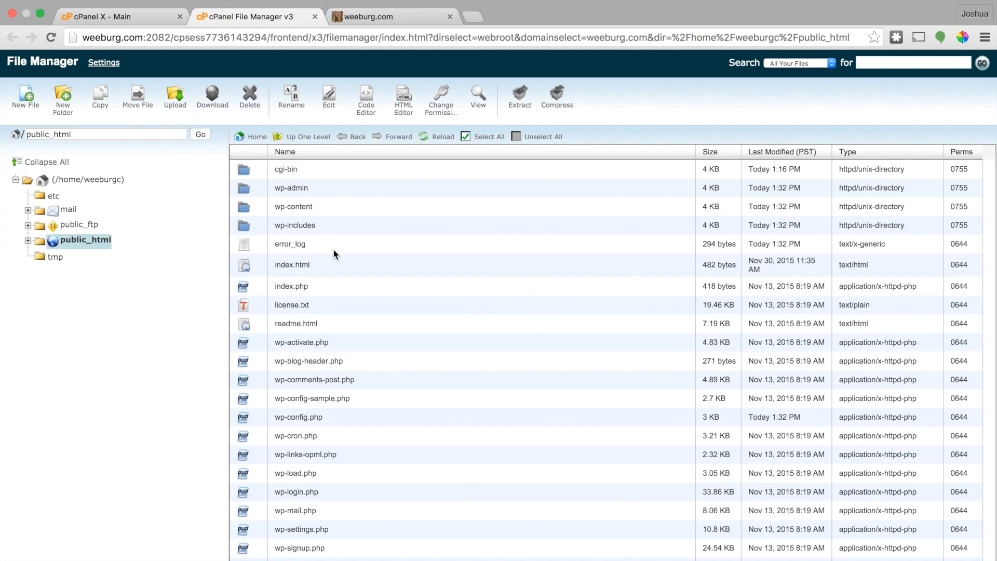
mouse_move(319, 270)
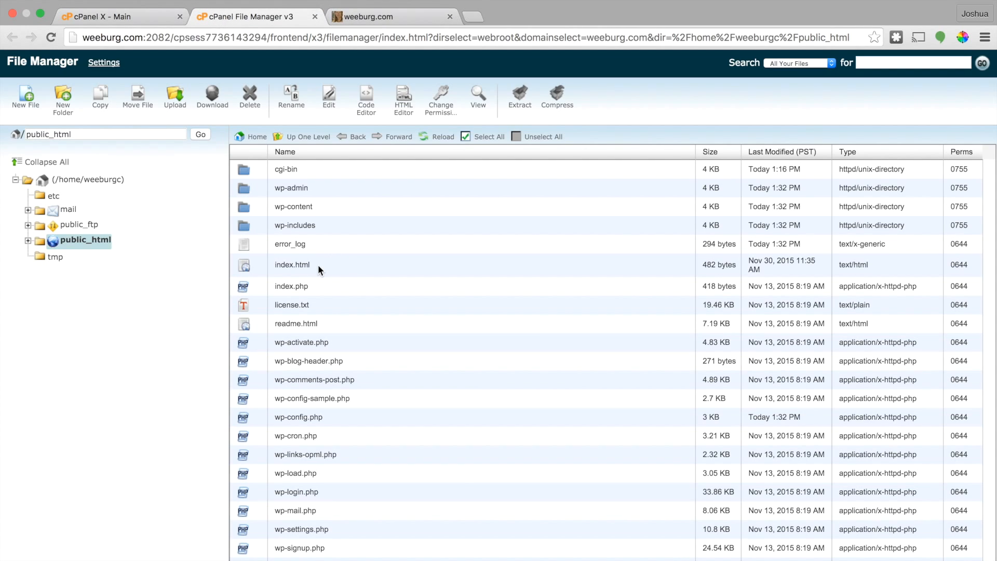
mouse_move(298, 275)
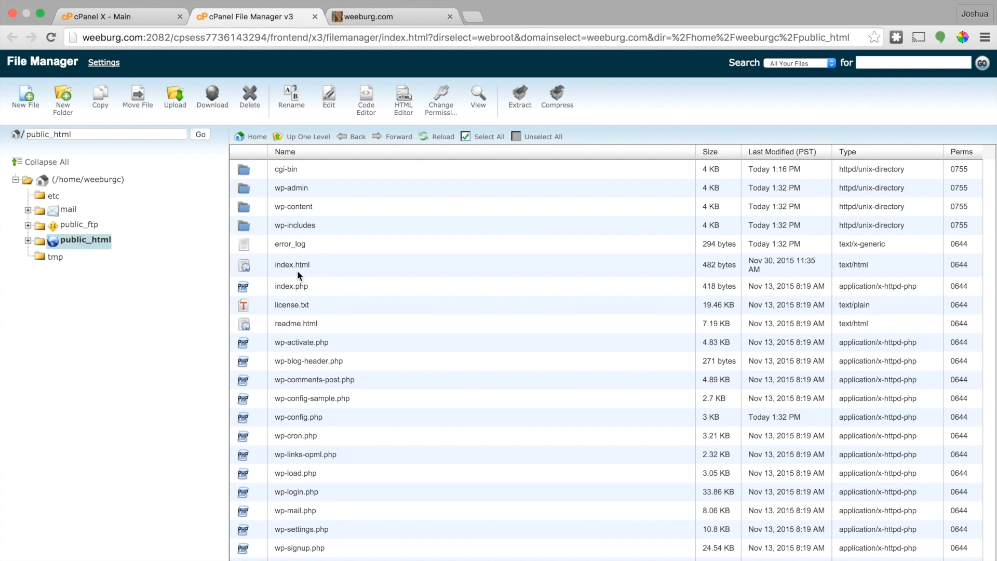
mouse_move(312, 297)
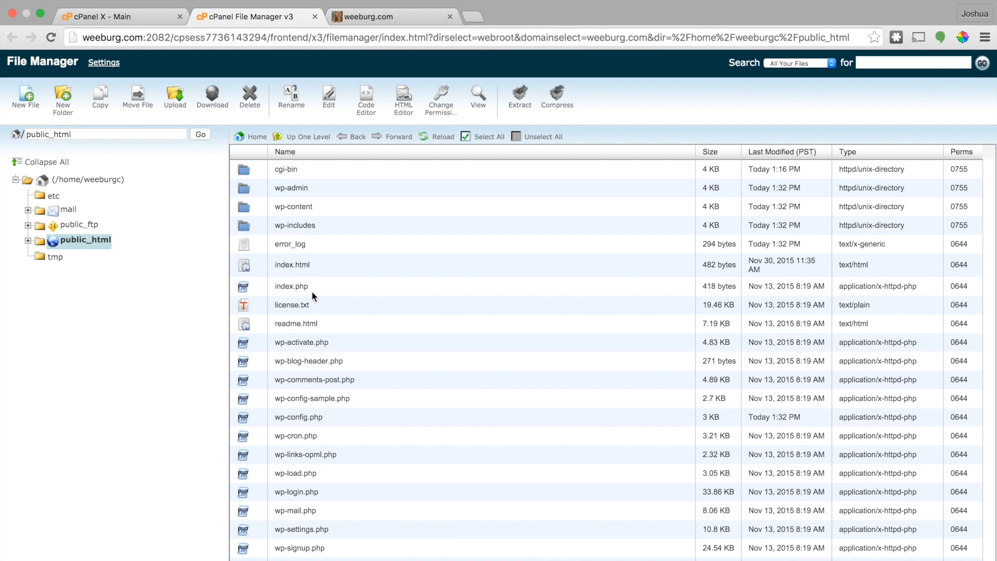
mouse_move(301, 297)
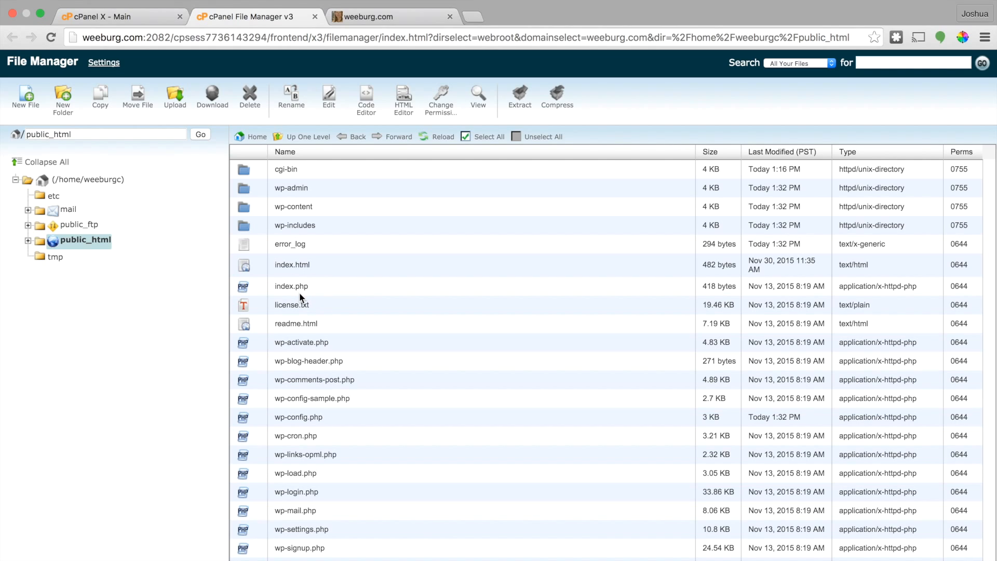
Select the placeholder index.html file in the public_html listing.
click(293, 264)
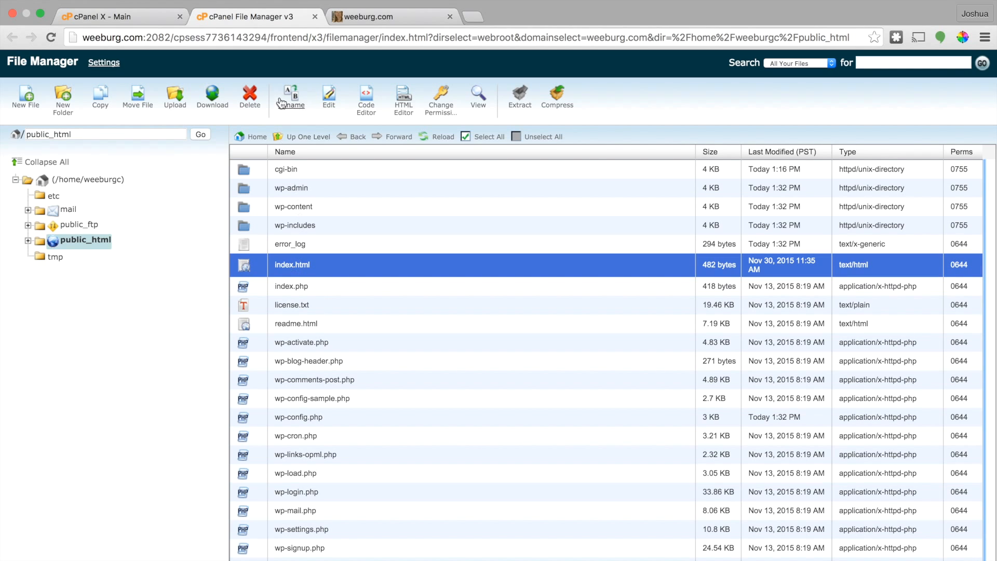
Rename index.html to indexrenamed.html, then switch to the live weeburg.com page to reload it.
click(291, 96)
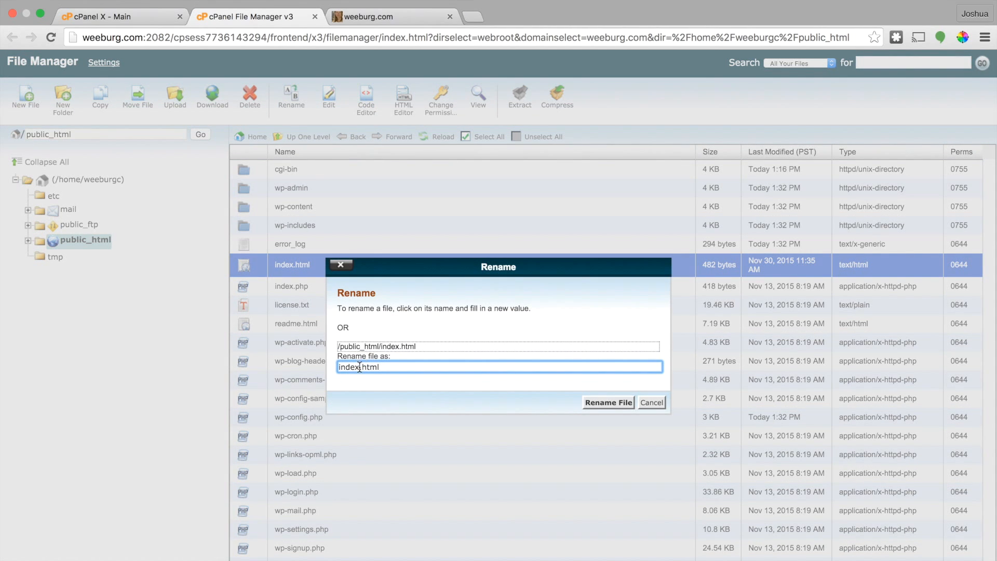
text(renamed)
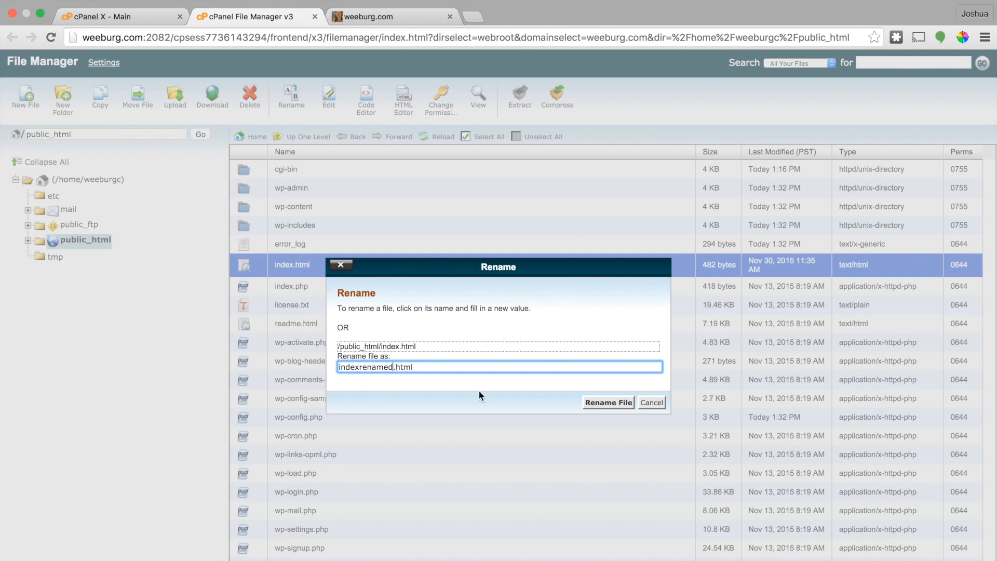
click(652, 402)
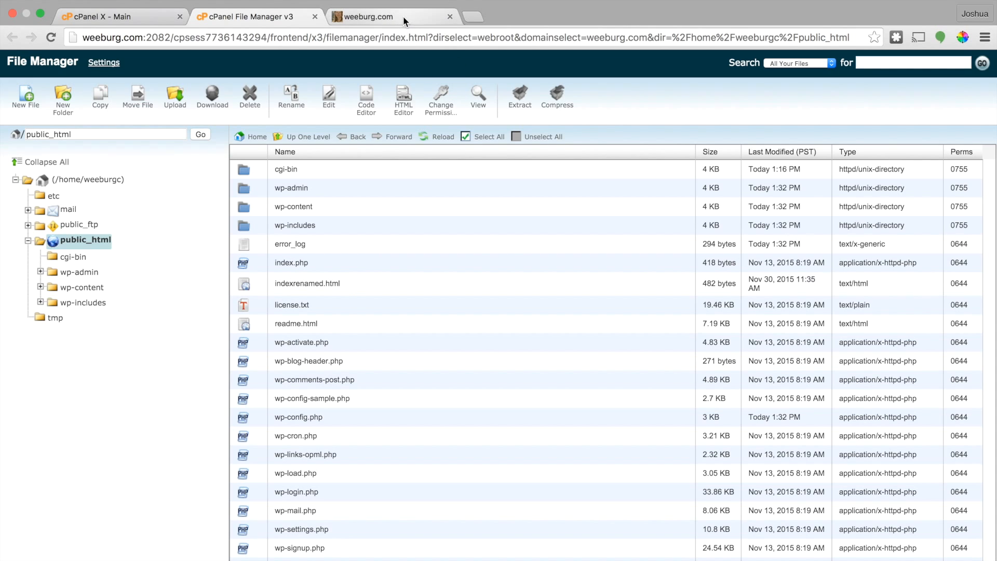
click(375, 17)
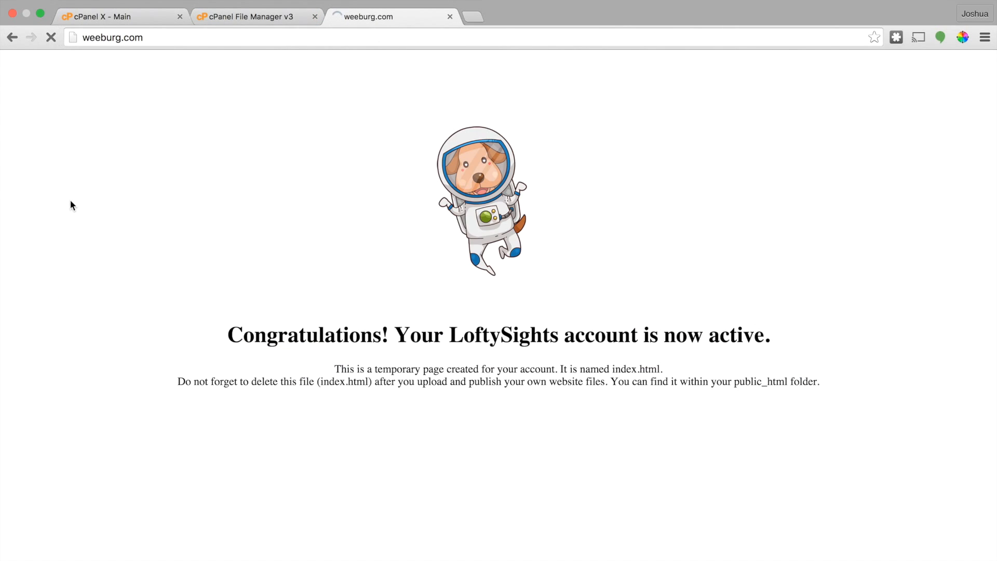